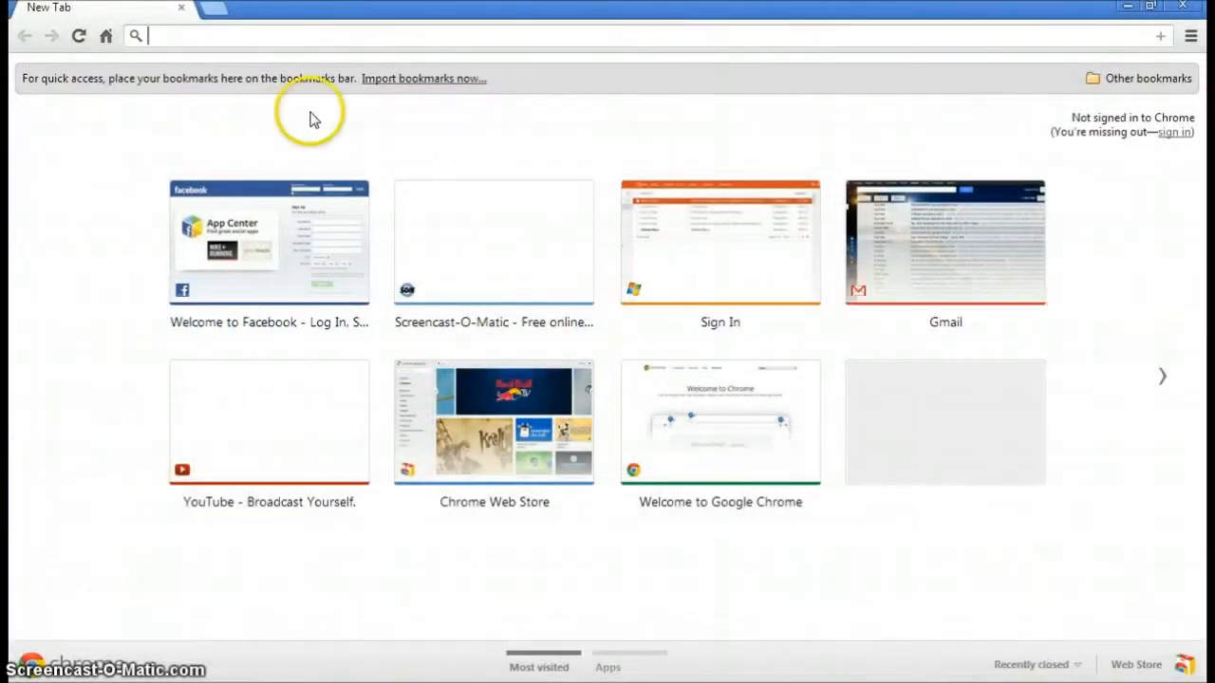
mouse_move(319, 120)
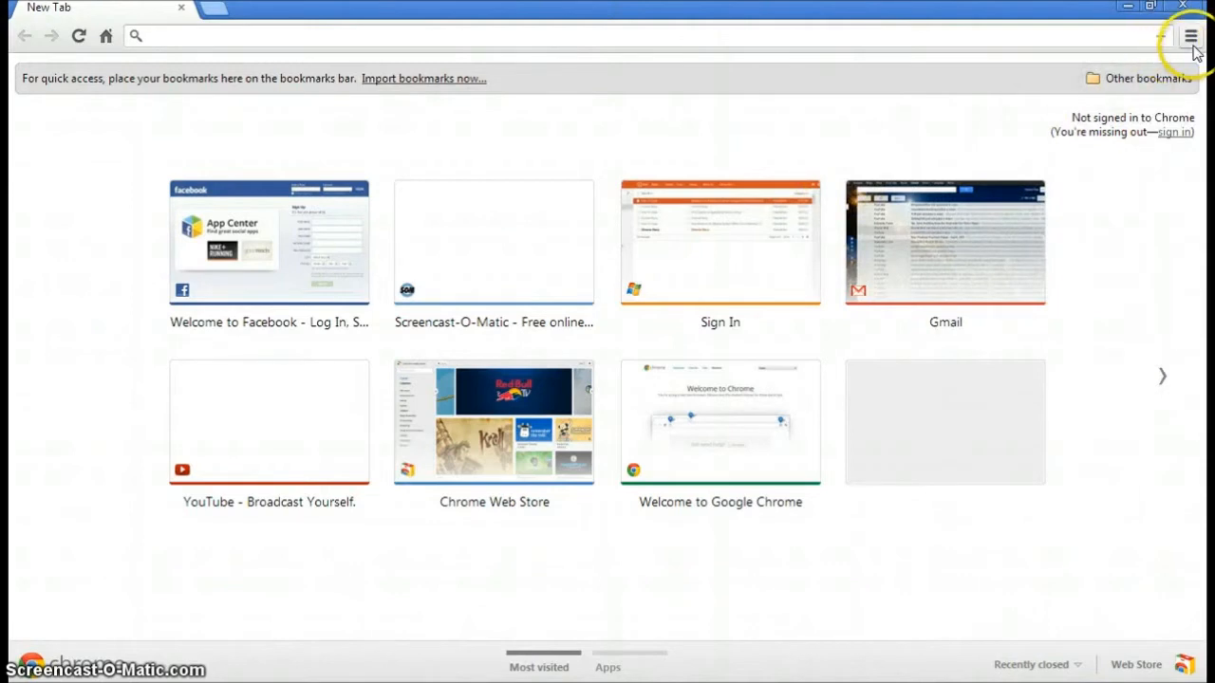
Show About Google Chrome from the main menu to reveal the Canary version
left_click(1192, 37)
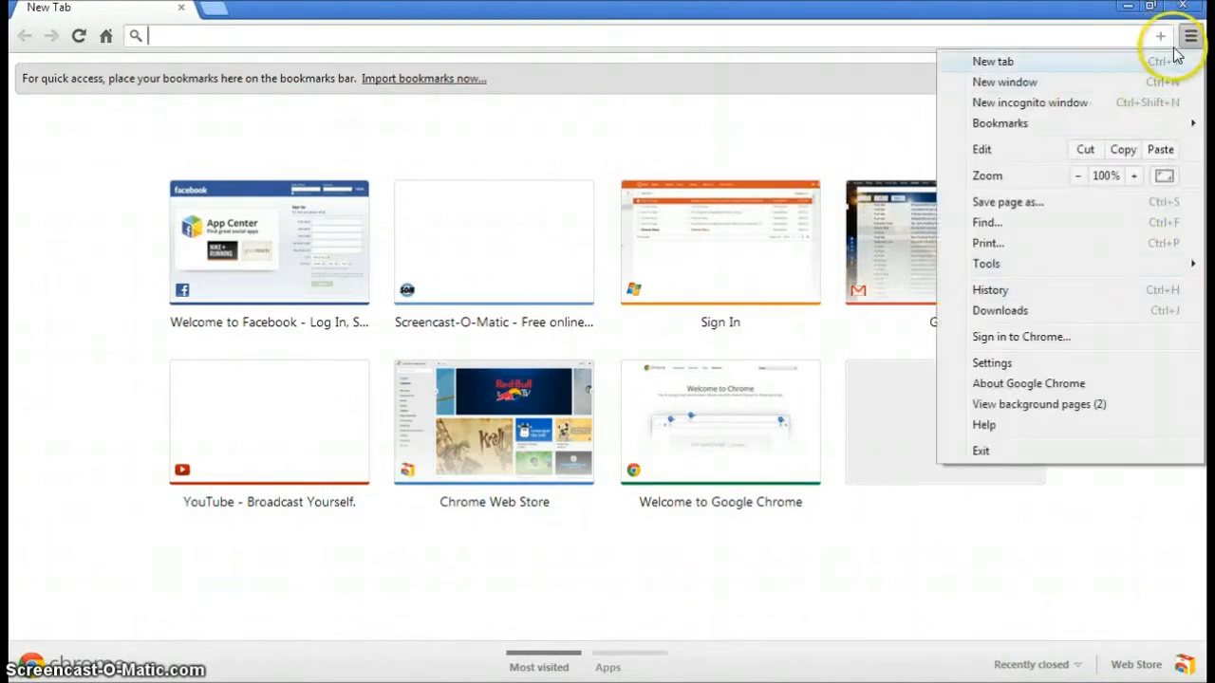
mouse_move(1063, 402)
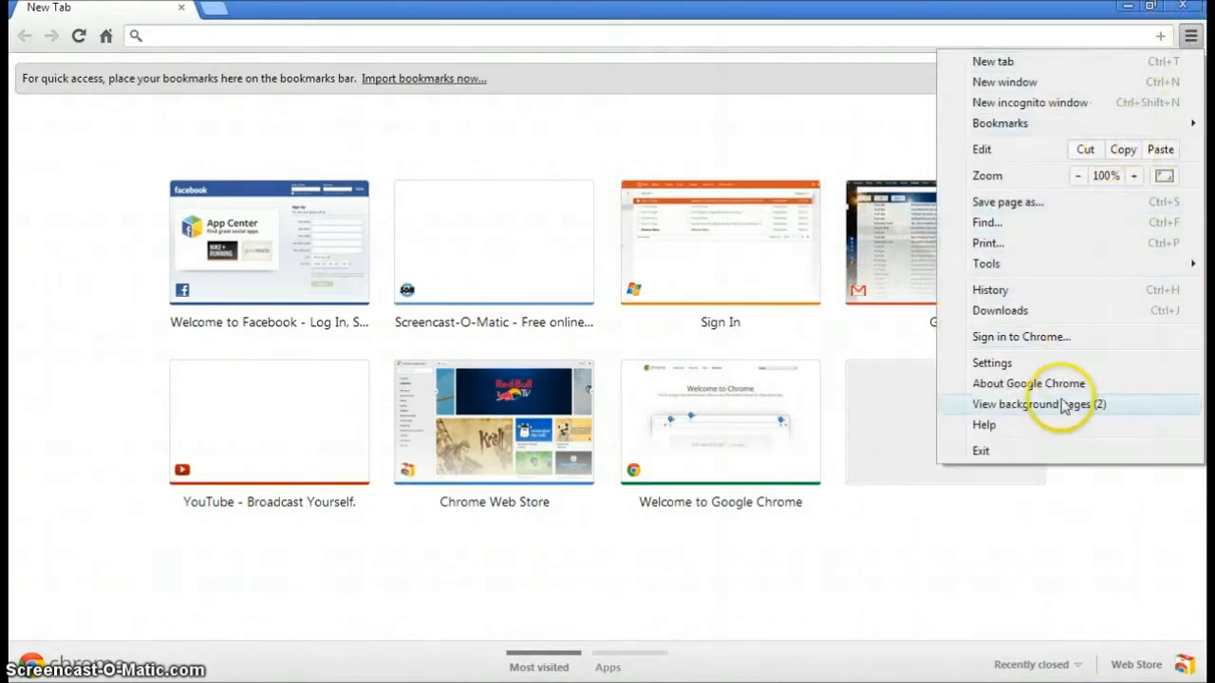
left_click(1029, 384)
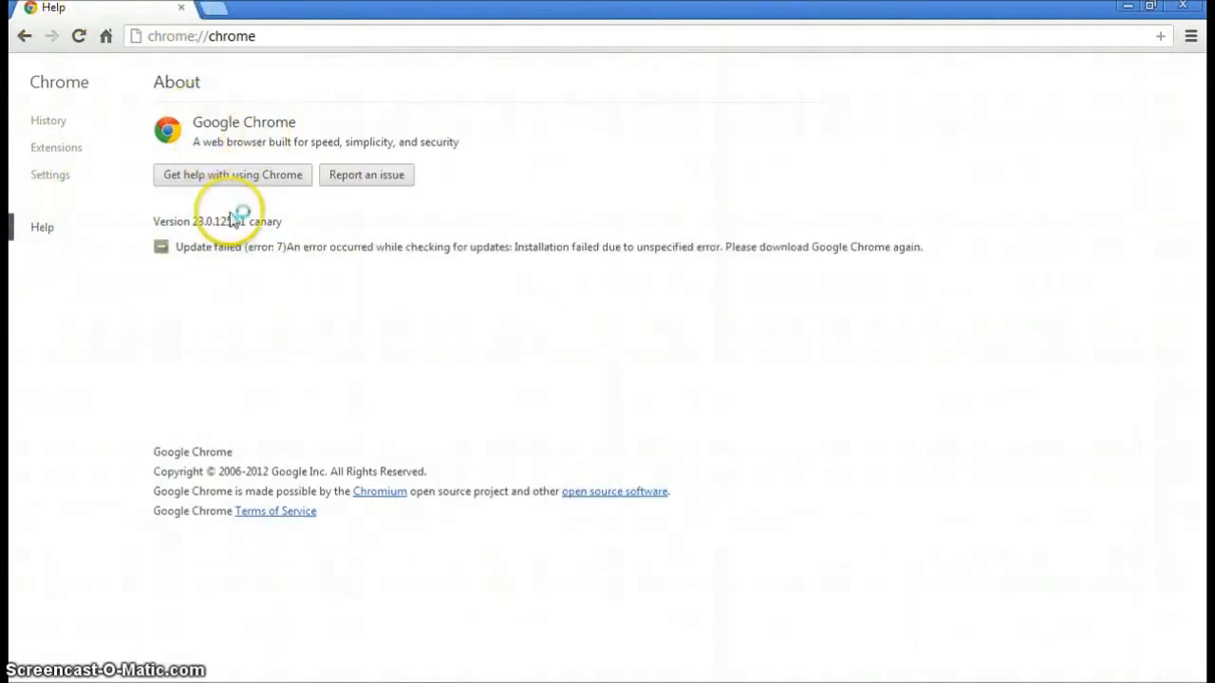
mouse_move(358, 321)
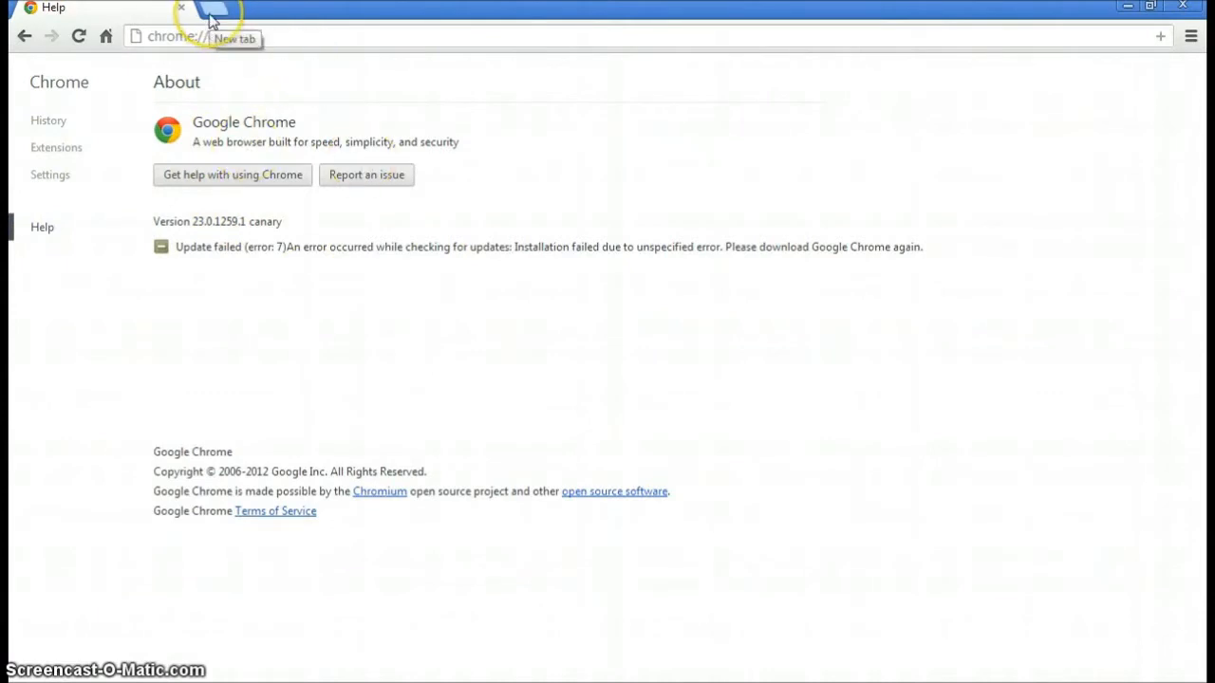
Start a new tab and reveal the action button's Bookmark / Share this page menu
left_click(209, 9)
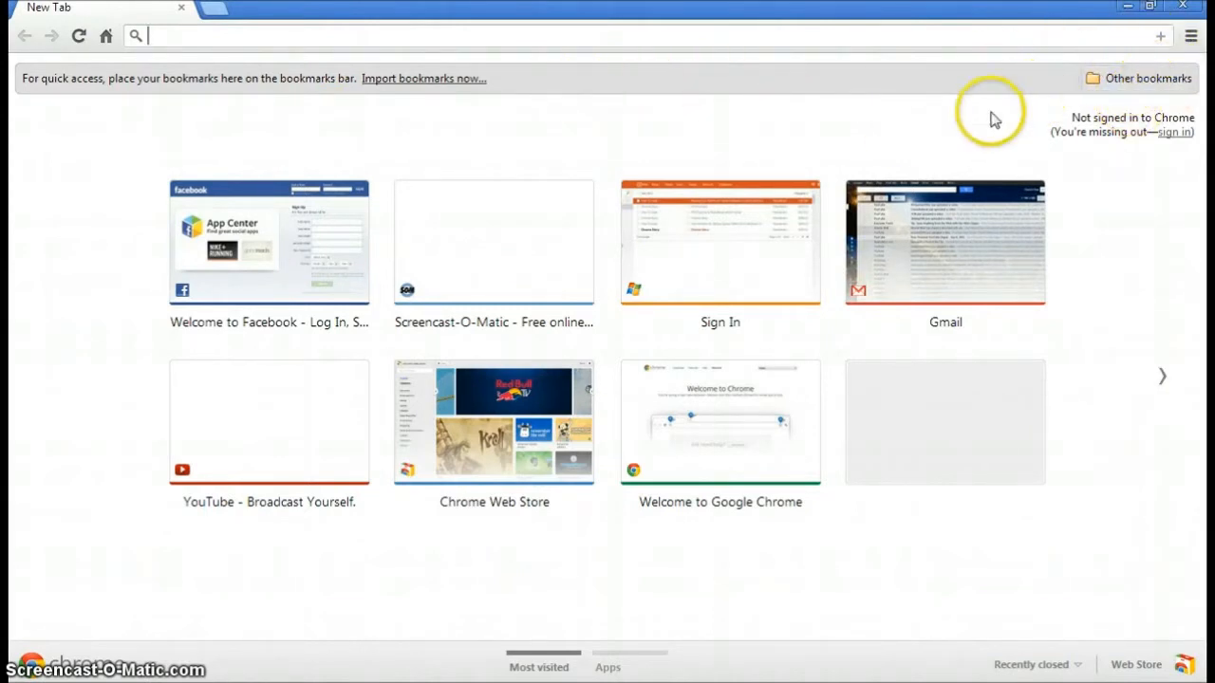
mouse_move(717, 78)
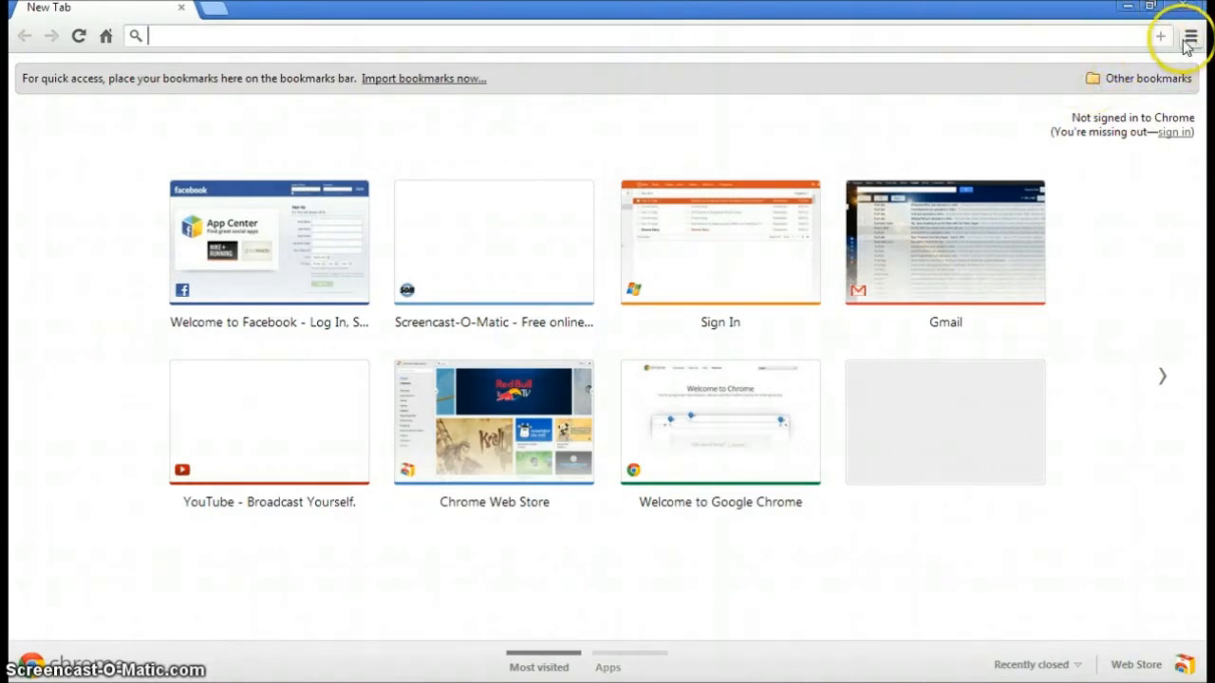
left_click(1190, 34)
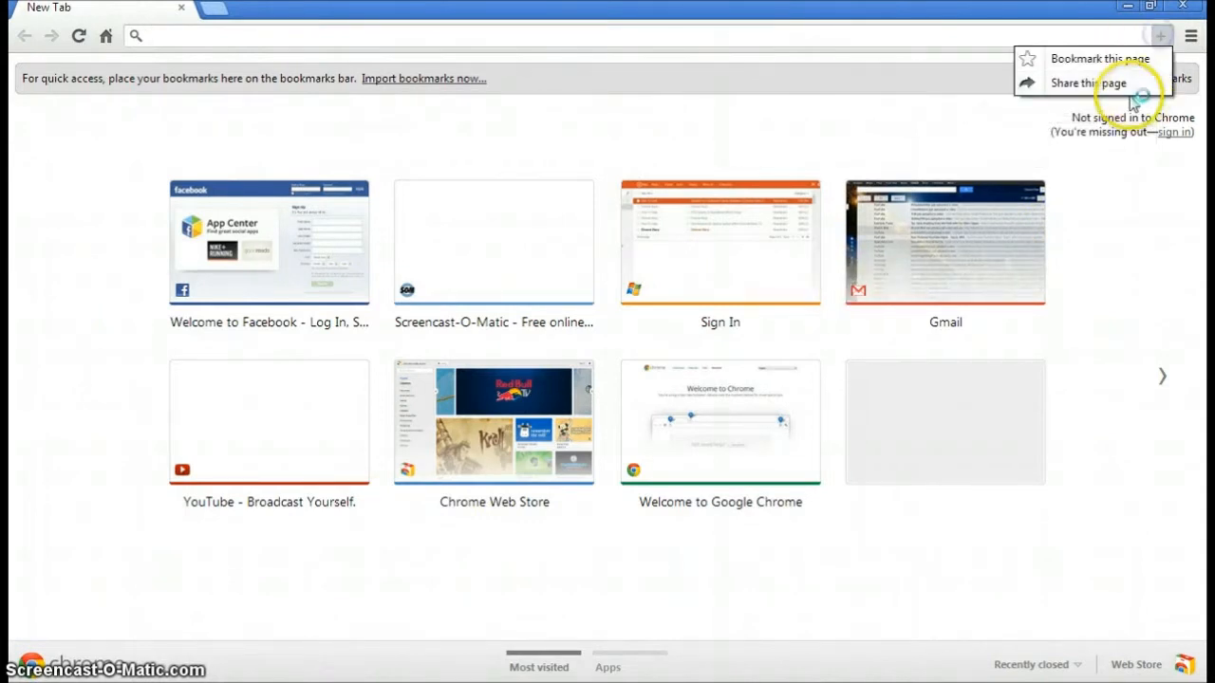
mouse_move(958, 114)
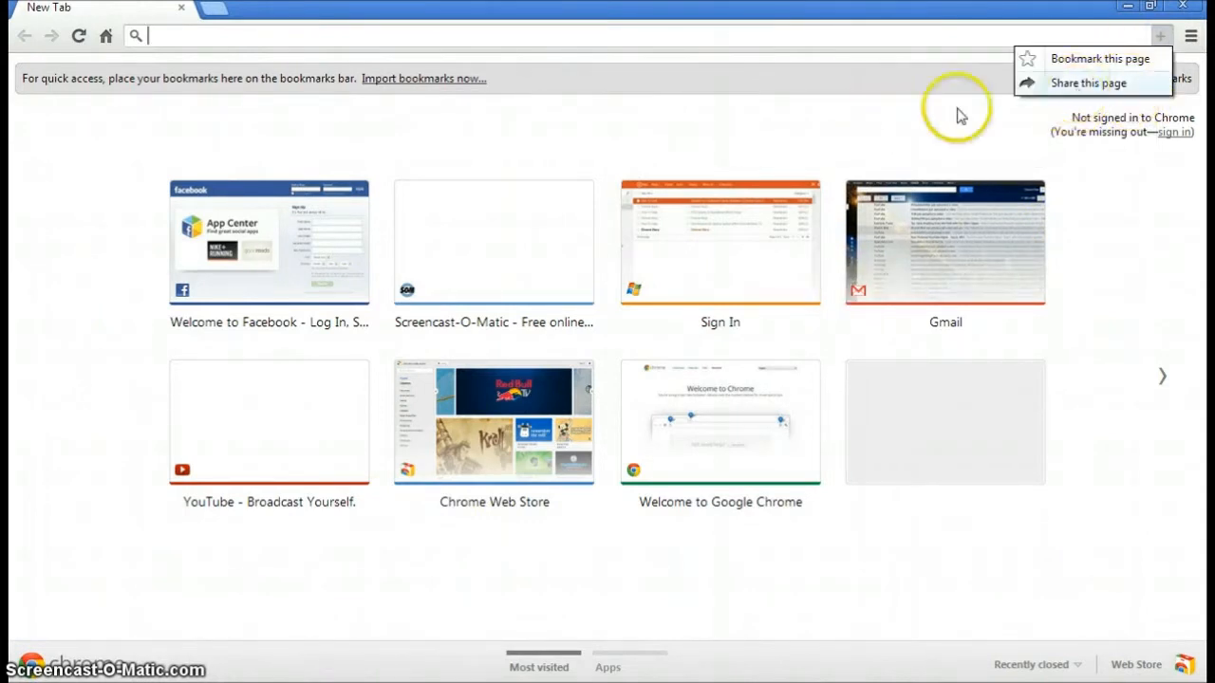
Choose Share this page to show the web intents service chooser
left_click(1088, 83)
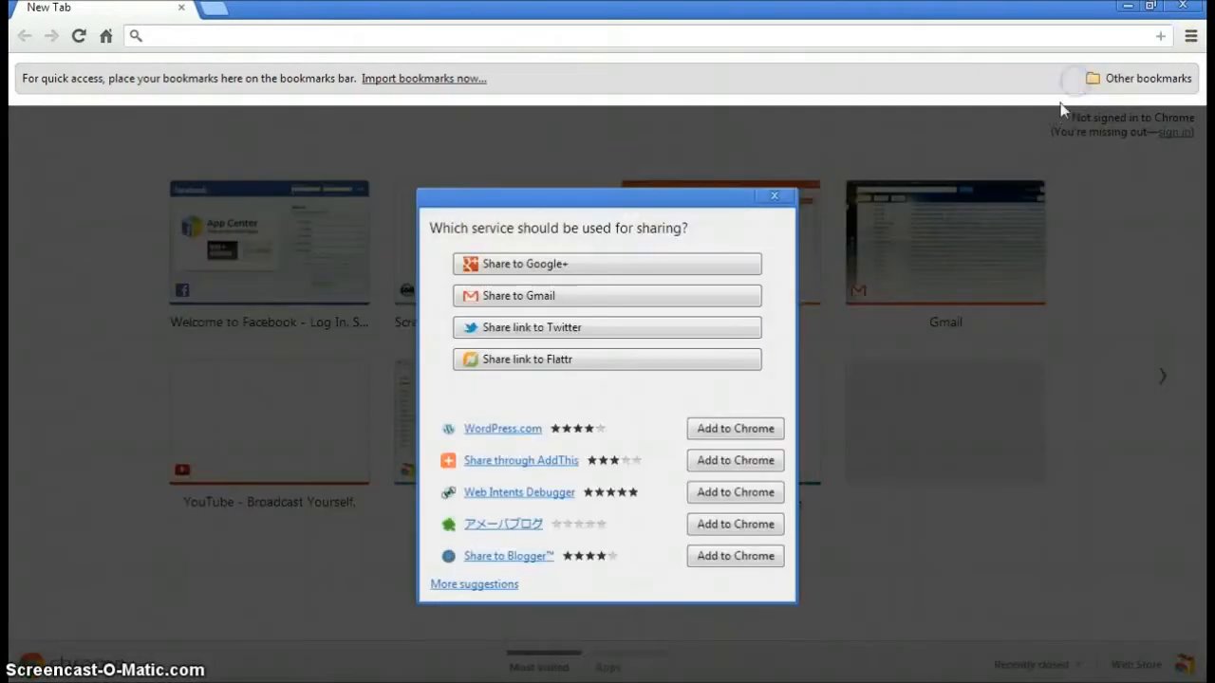
mouse_move(587, 362)
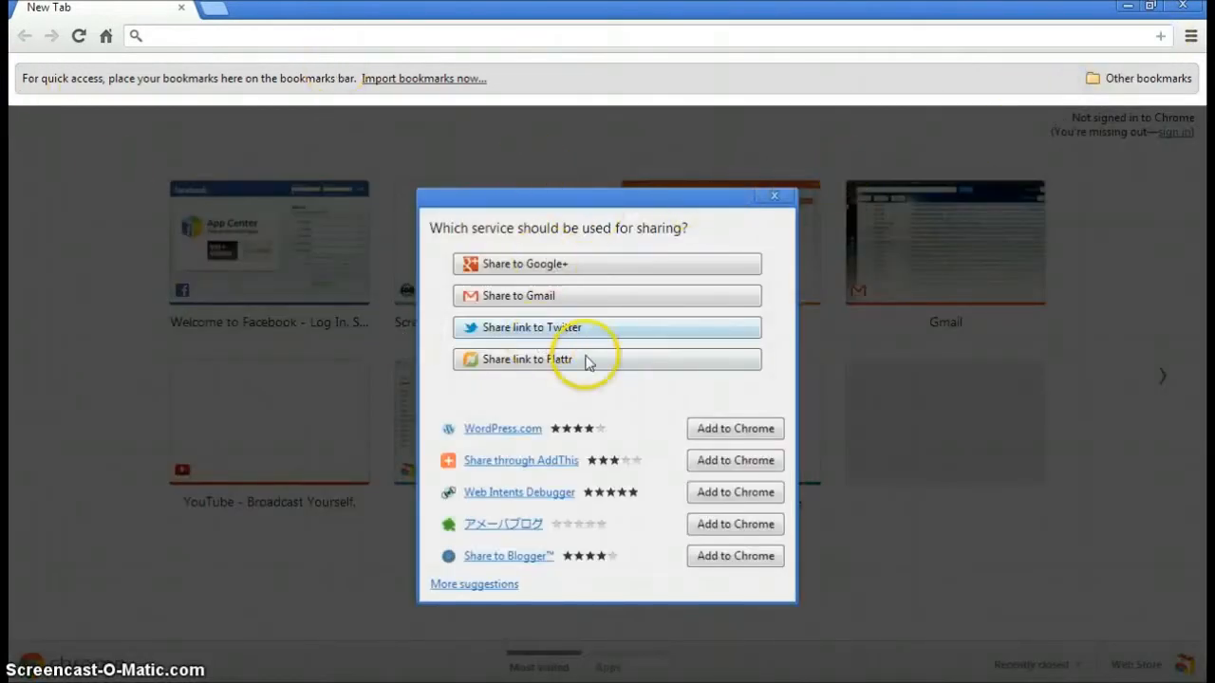
mouse_move(752, 359)
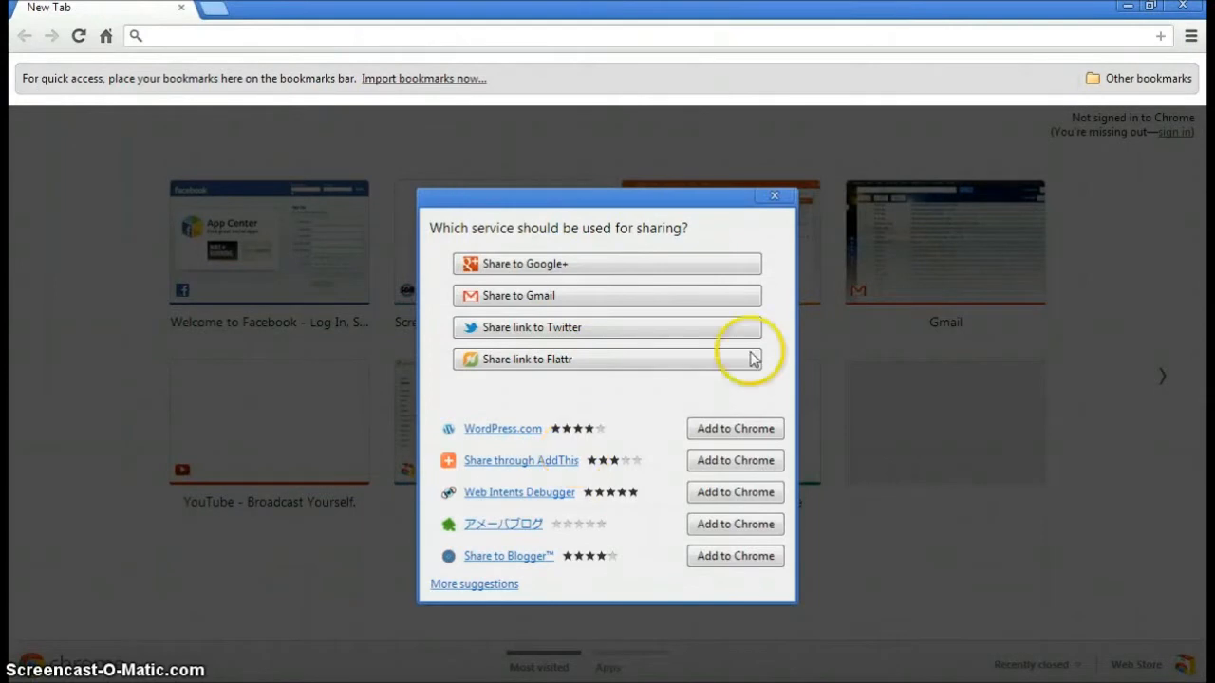
mouse_move(584, 448)
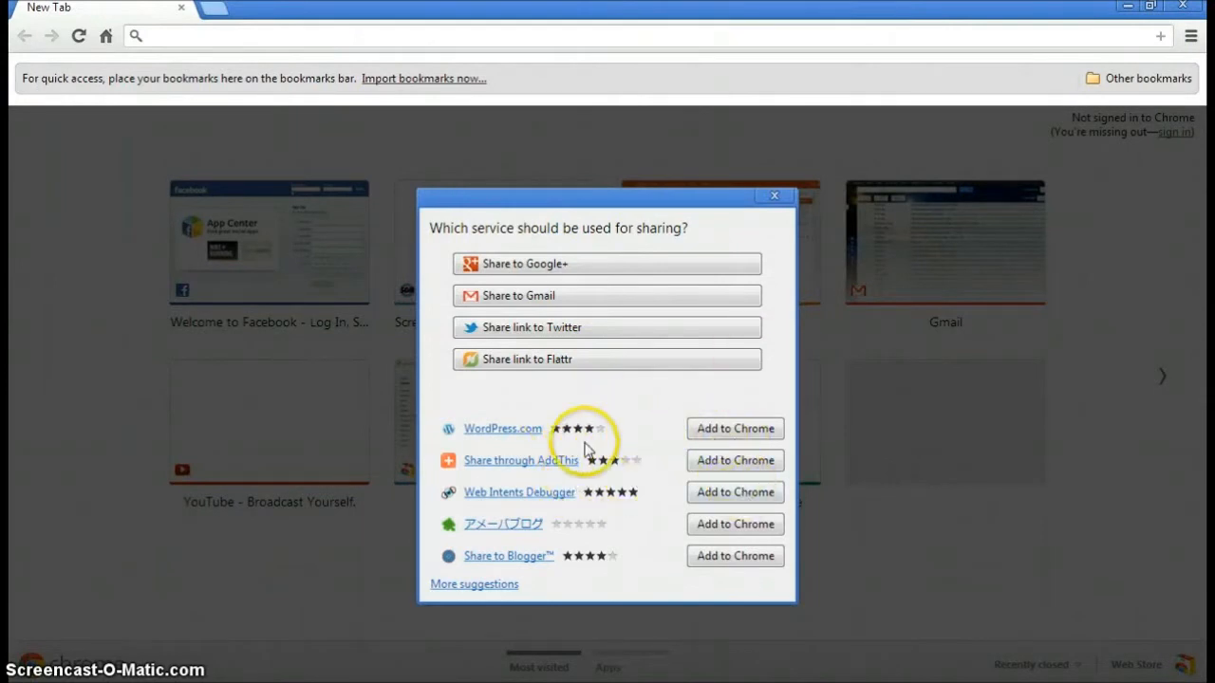
mouse_move(585, 465)
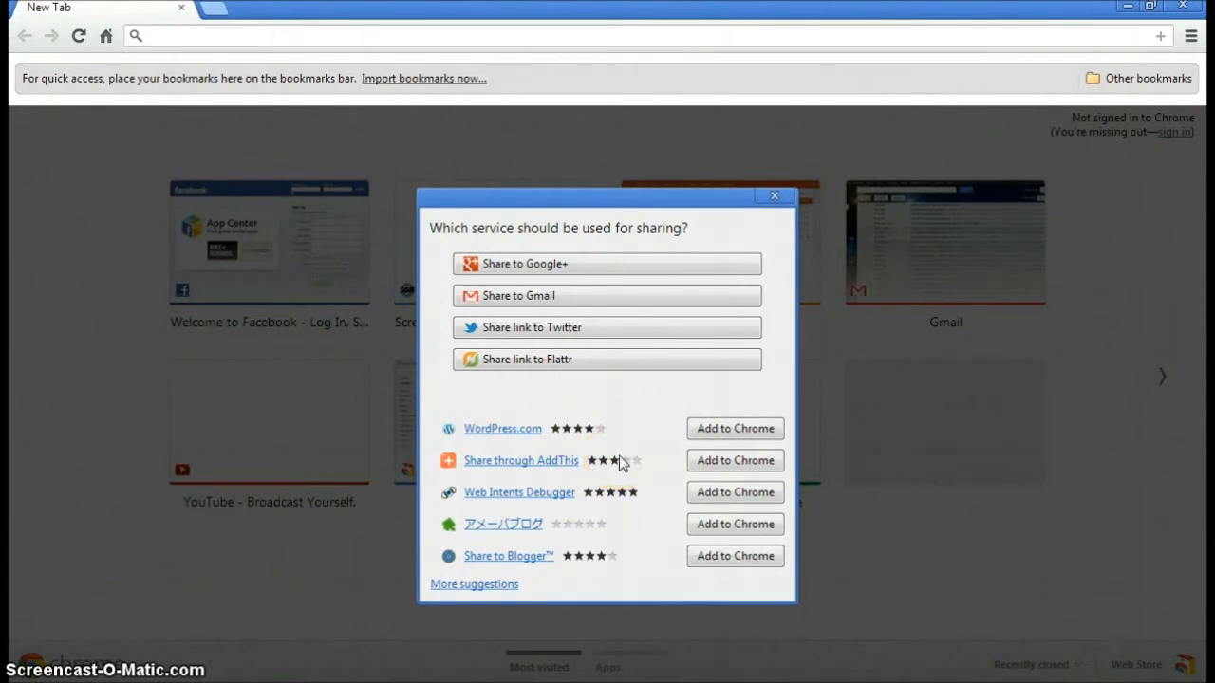
mouse_move(649, 421)
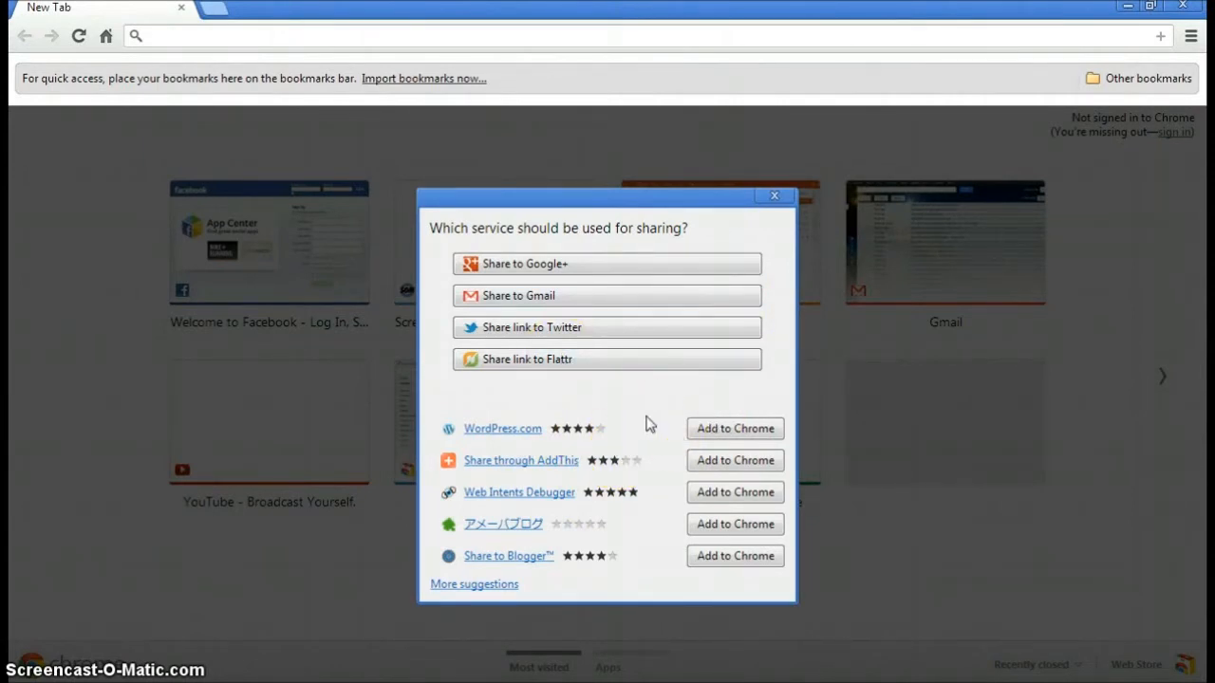
mouse_move(570, 341)
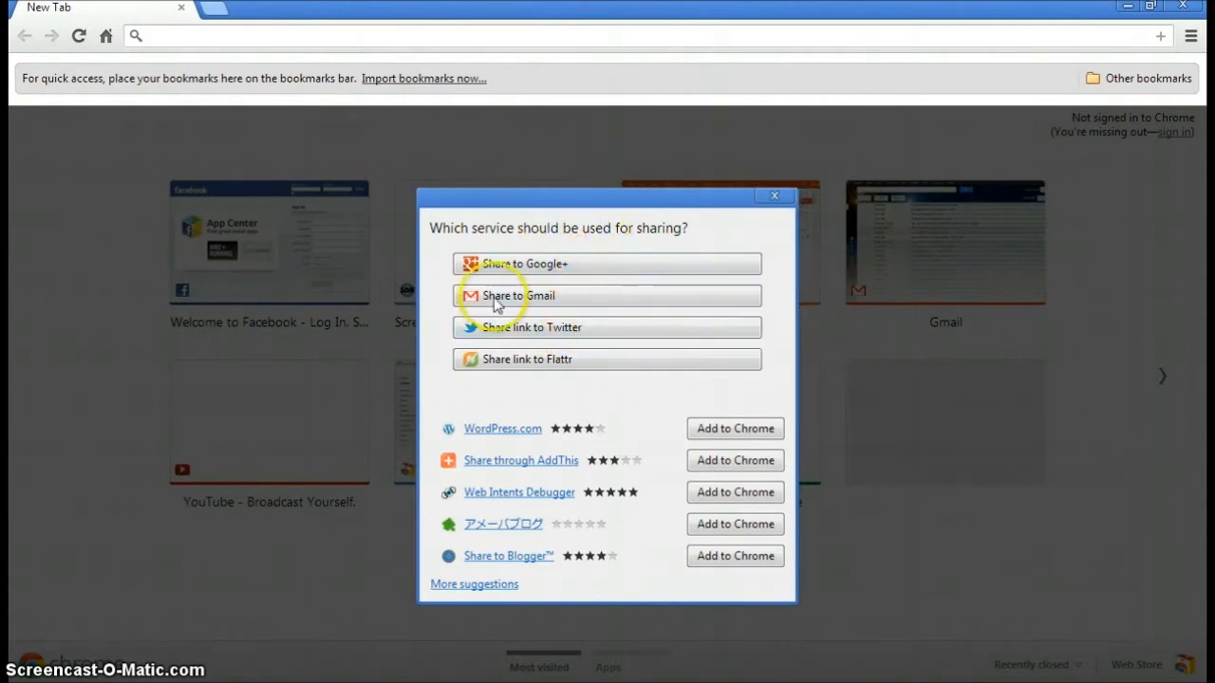
mouse_move(646, 323)
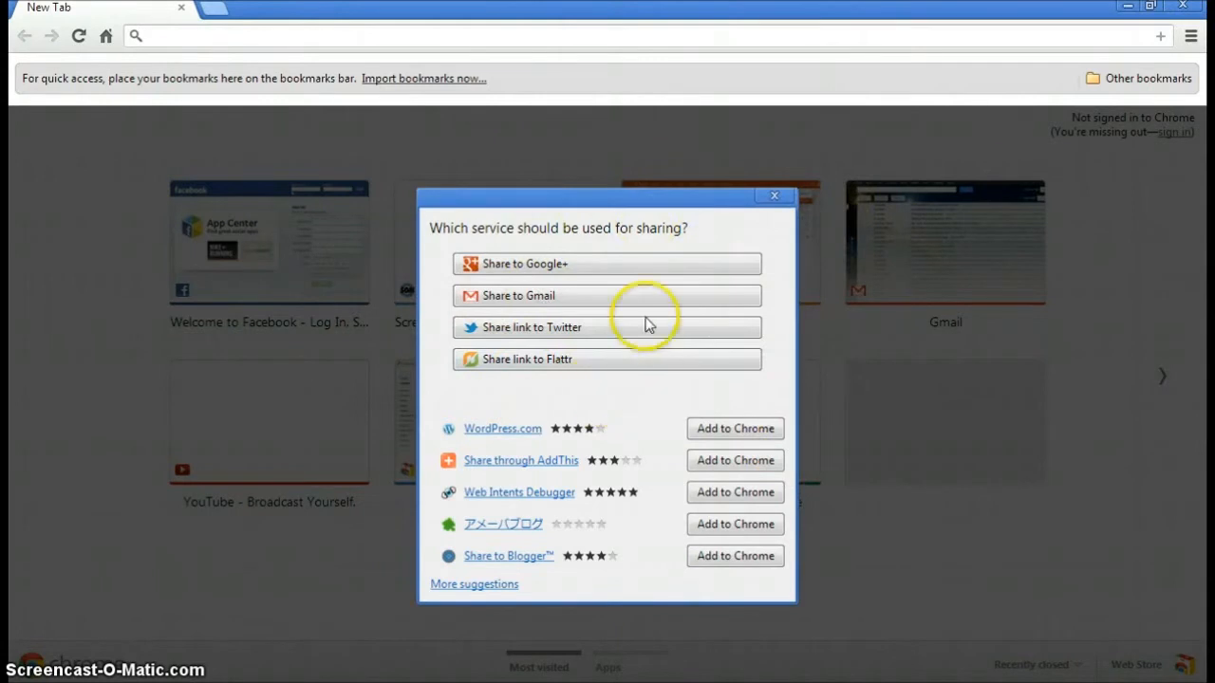
mouse_move(579, 332)
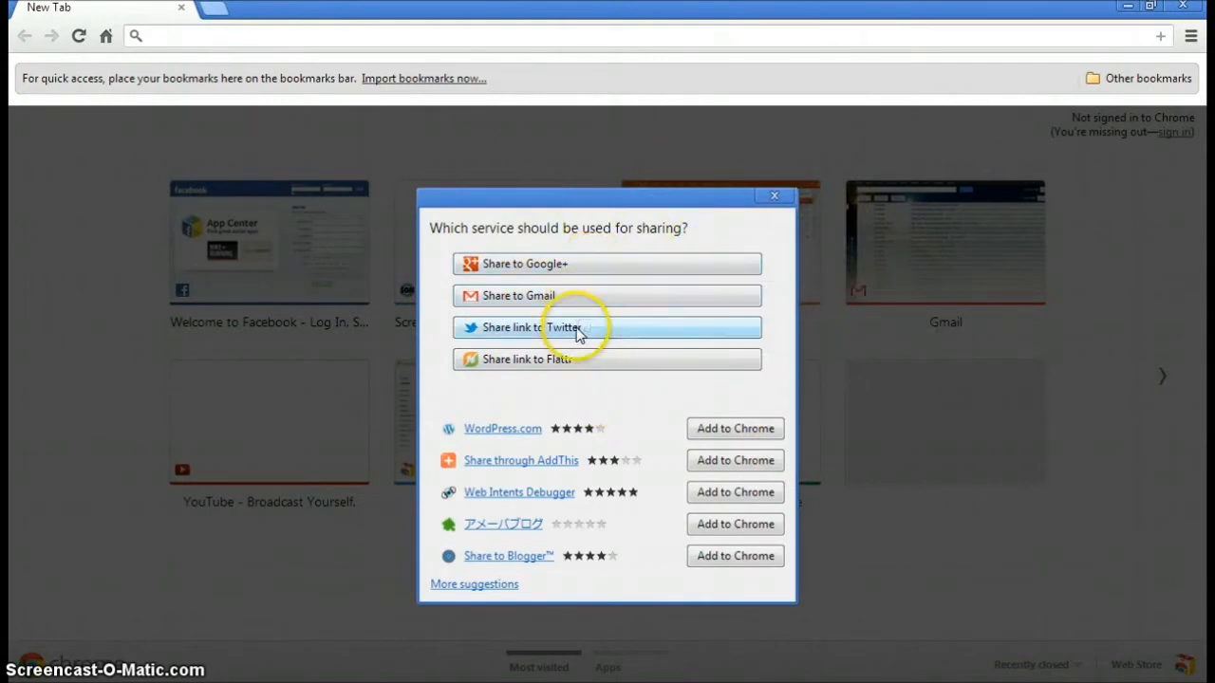
mouse_move(491, 617)
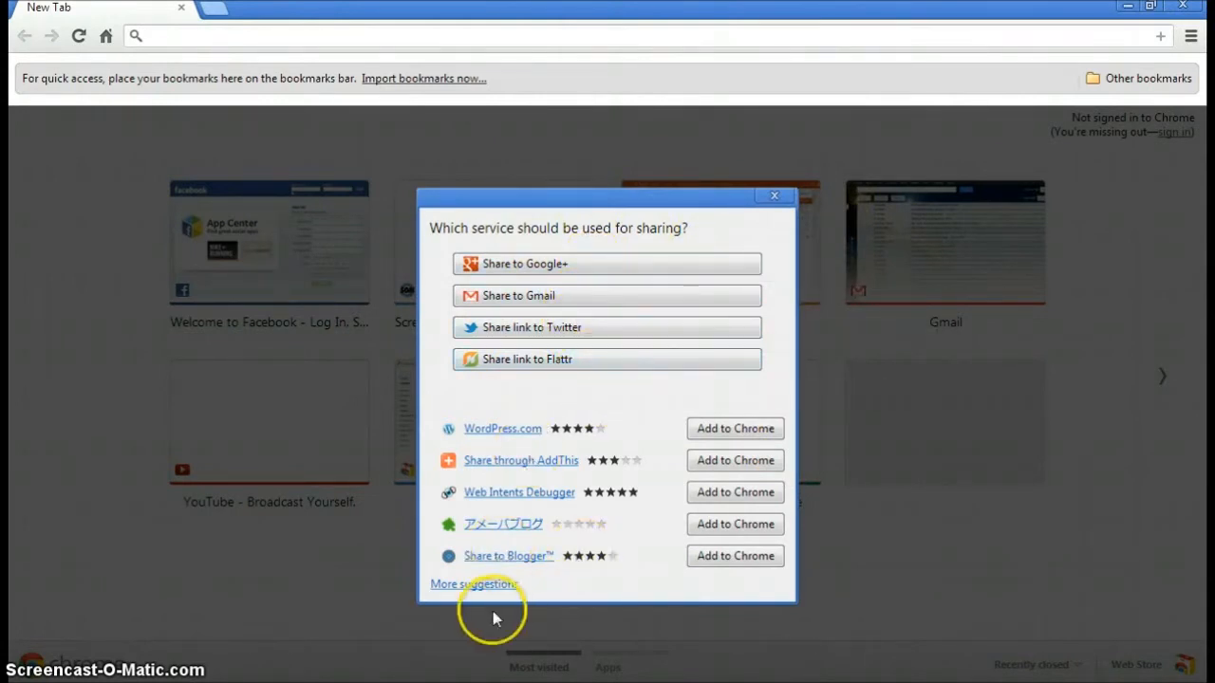
mouse_move(460, 482)
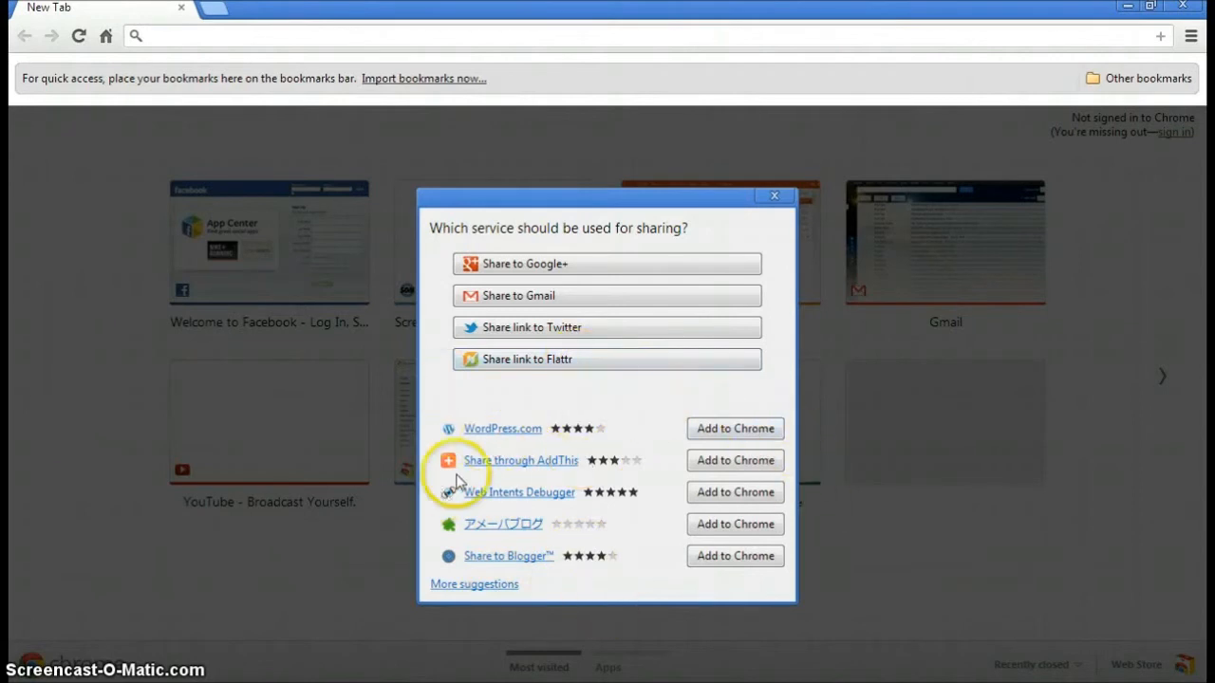
mouse_move(669, 587)
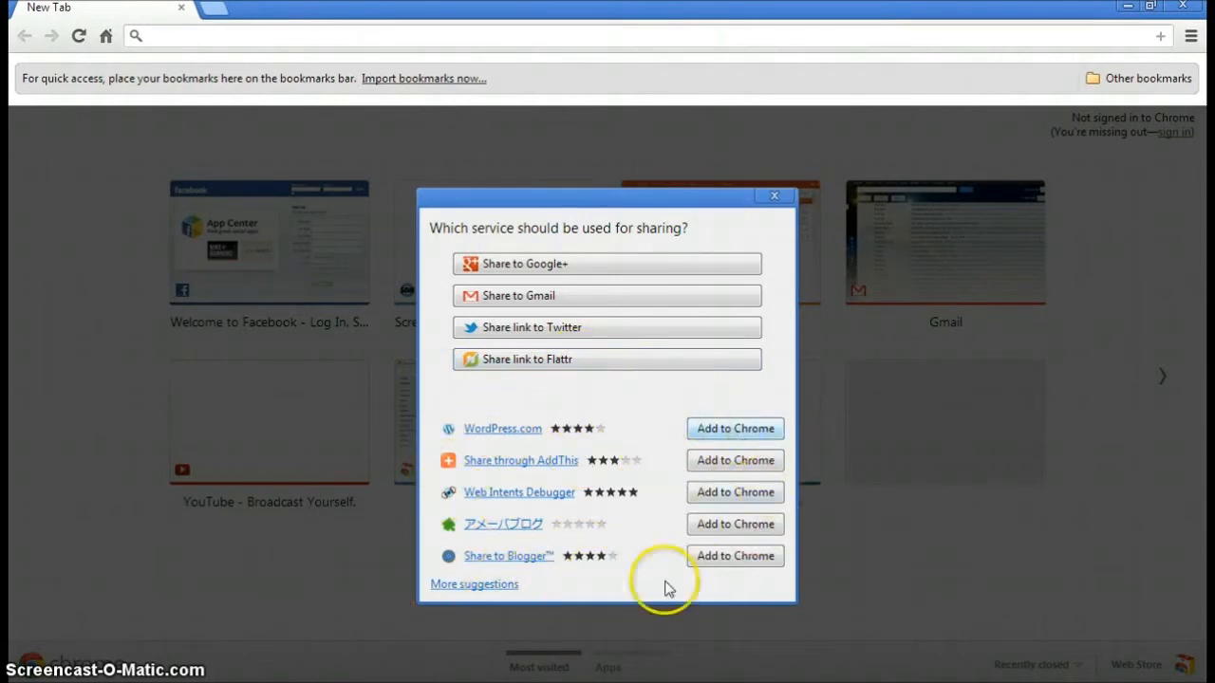
mouse_move(550, 235)
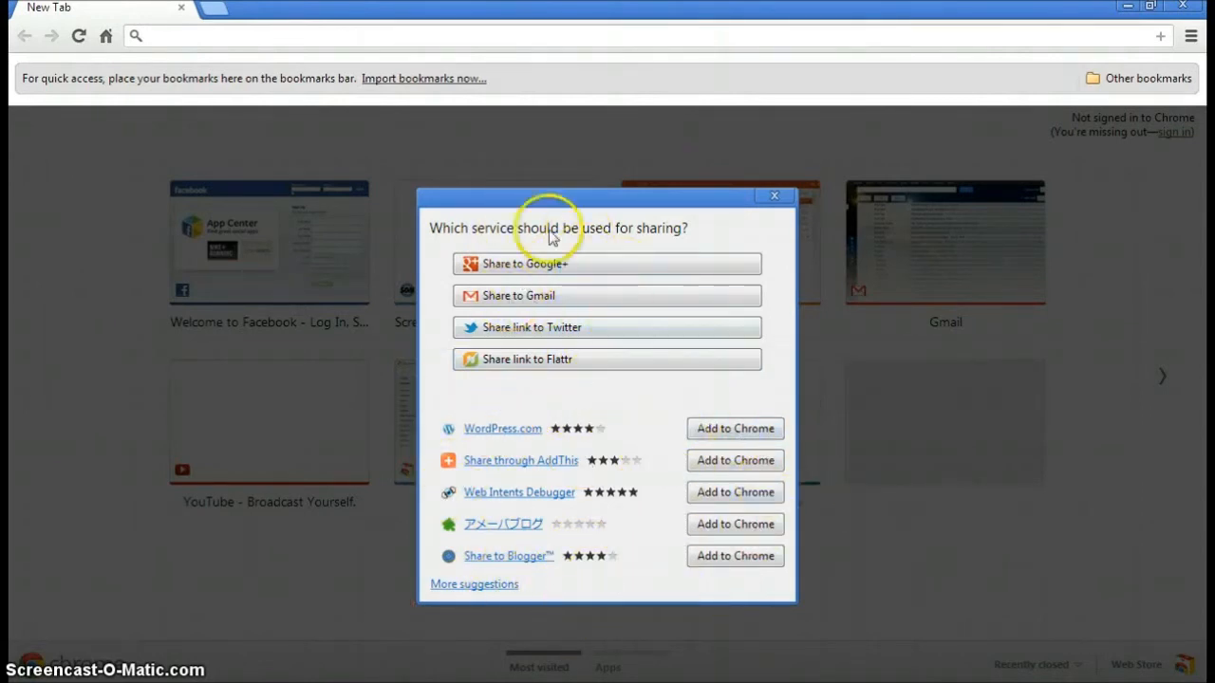
mouse_move(475, 585)
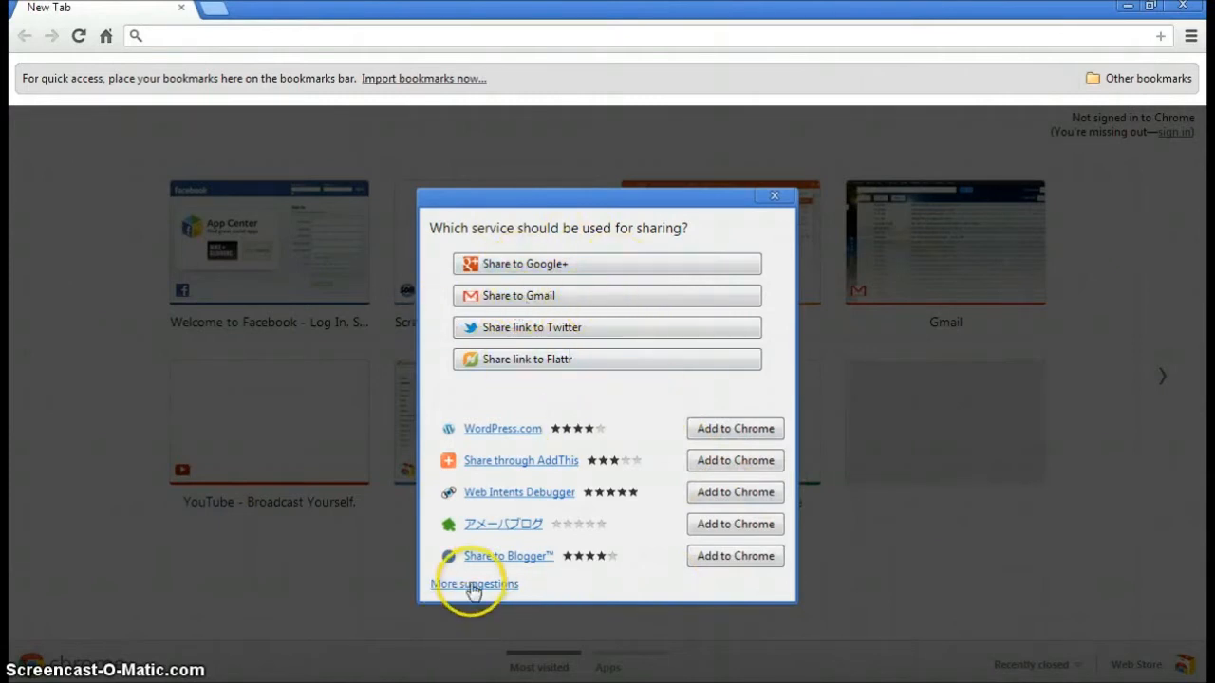
View More suggestions in the Web Store, inspect Share to Blogger™, then pick Google+
left_click(475, 585)
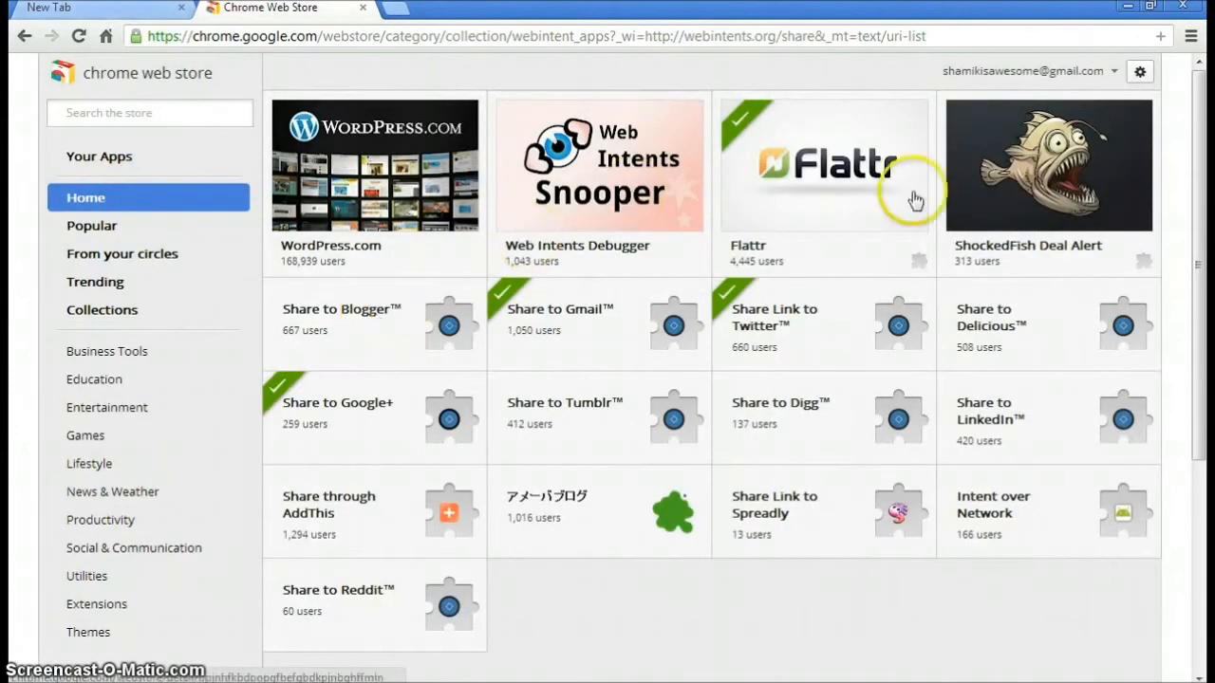
mouse_move(380, 228)
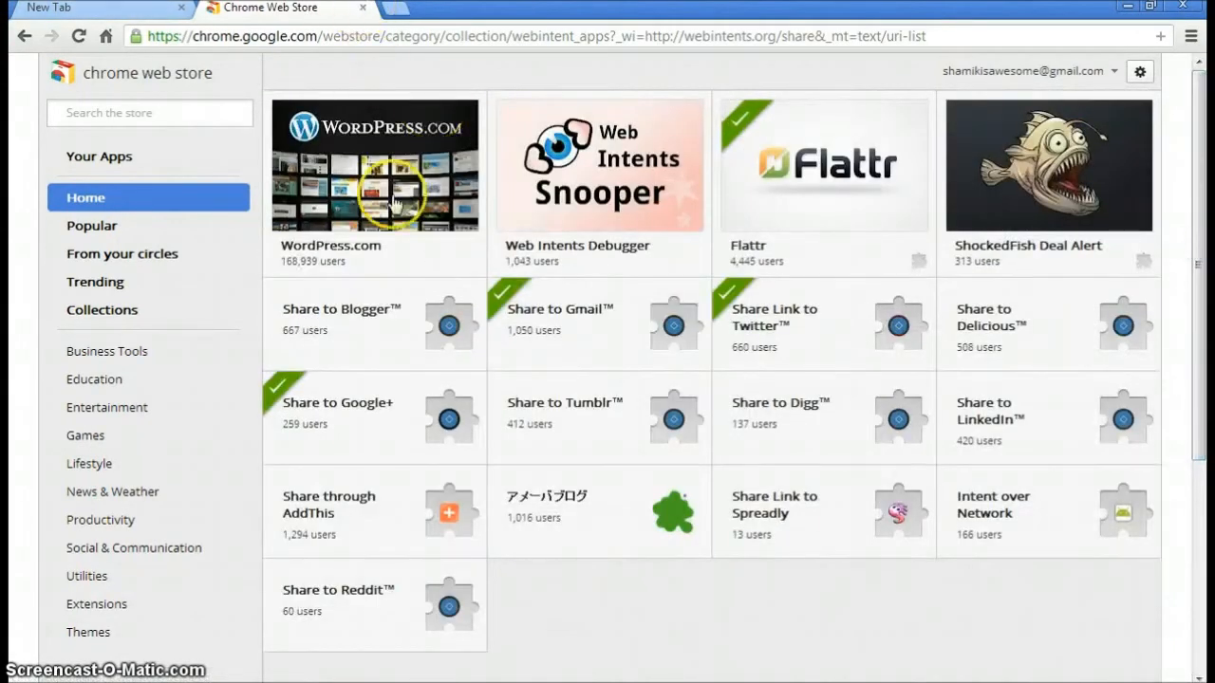
mouse_move(391, 250)
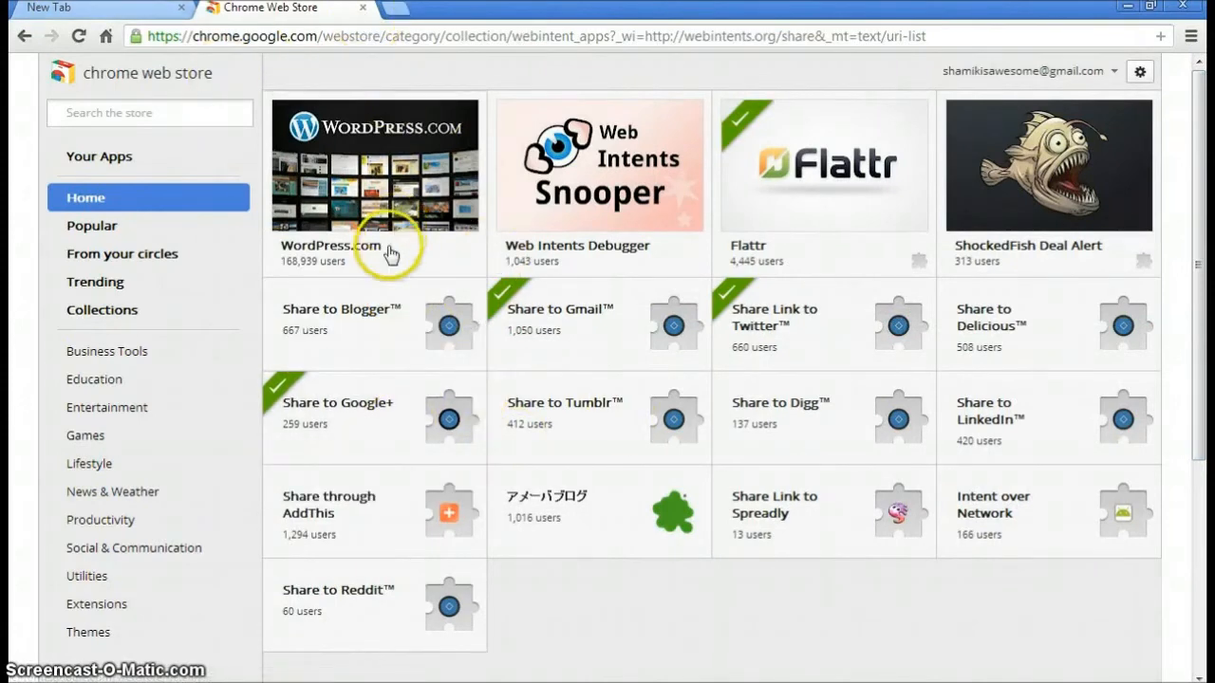
left_click(341, 307)
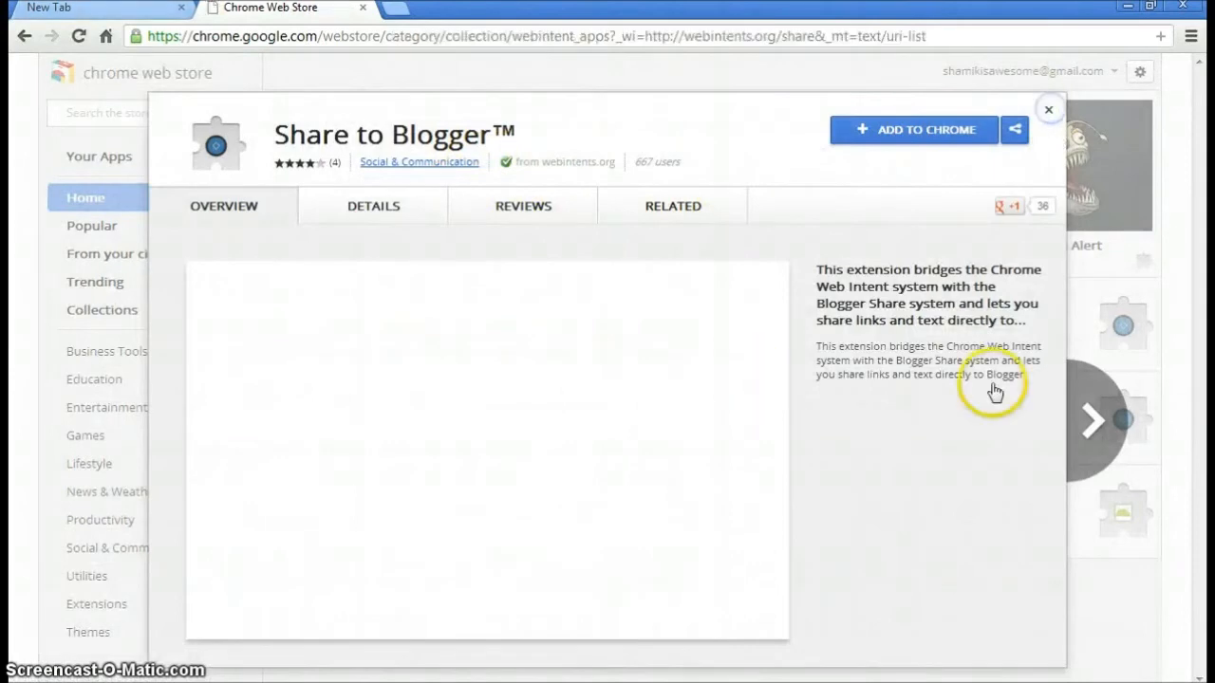
left_click(1013, 129)
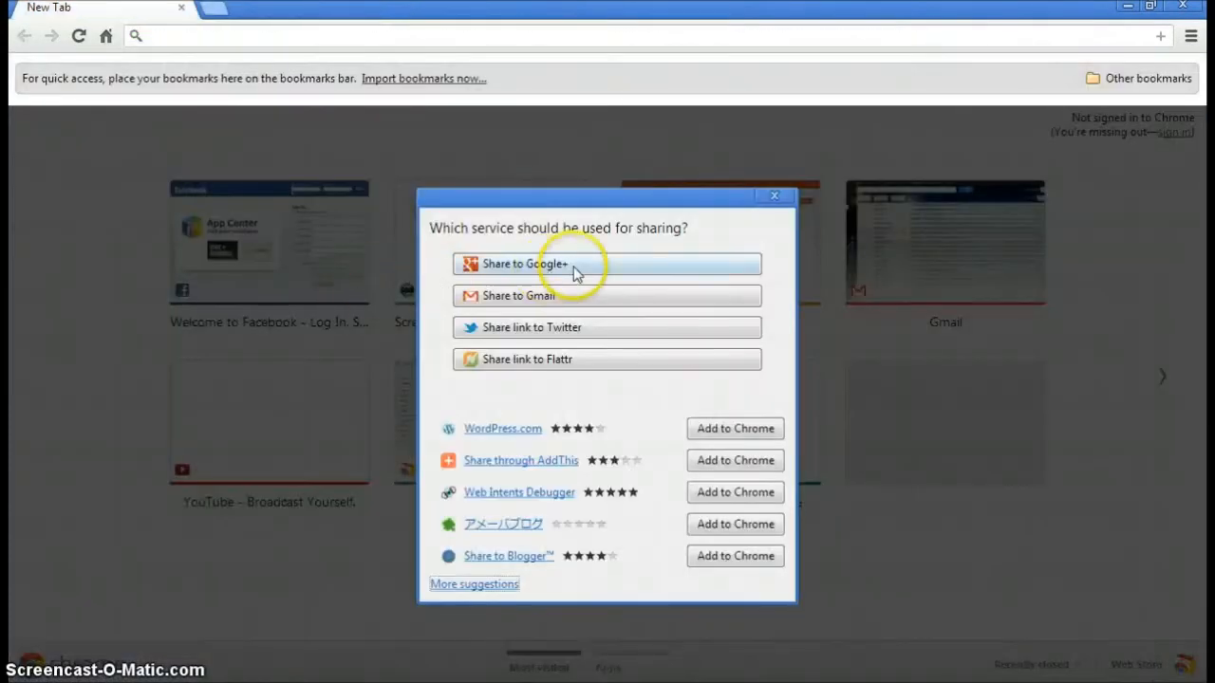
mouse_move(615, 355)
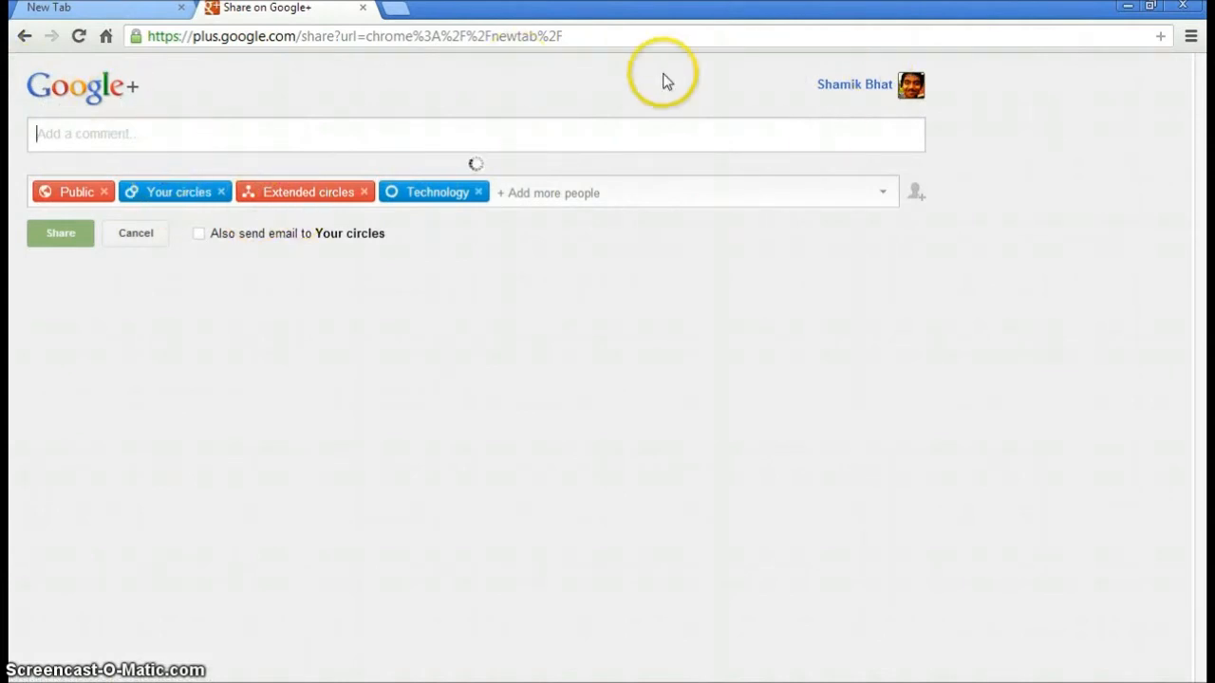
Begin writing the comment 'new video out' in the Google+ share box
type("new video out")
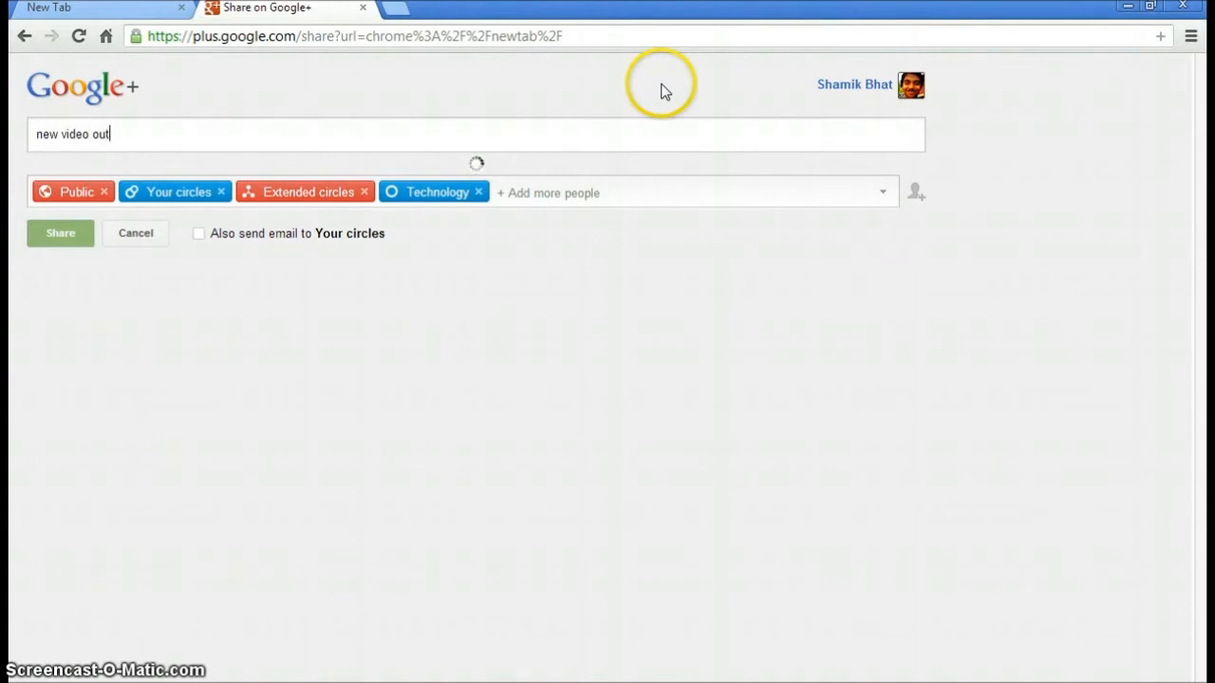
mouse_move(368, 224)
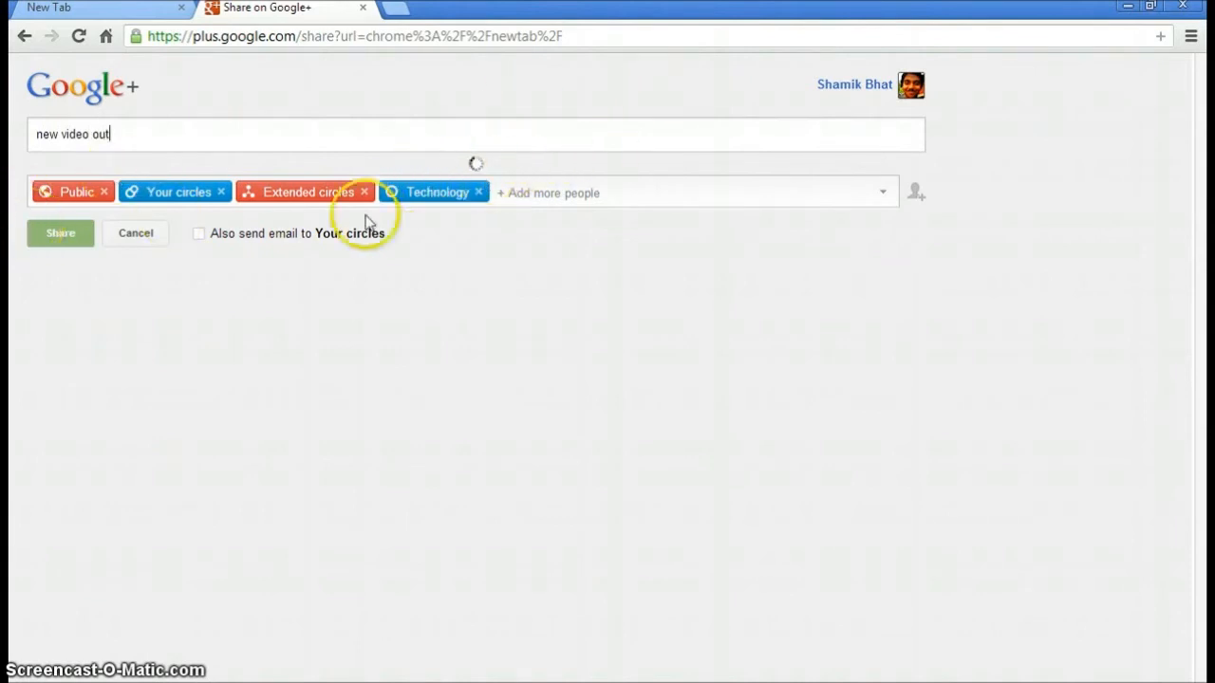
mouse_move(346, 181)
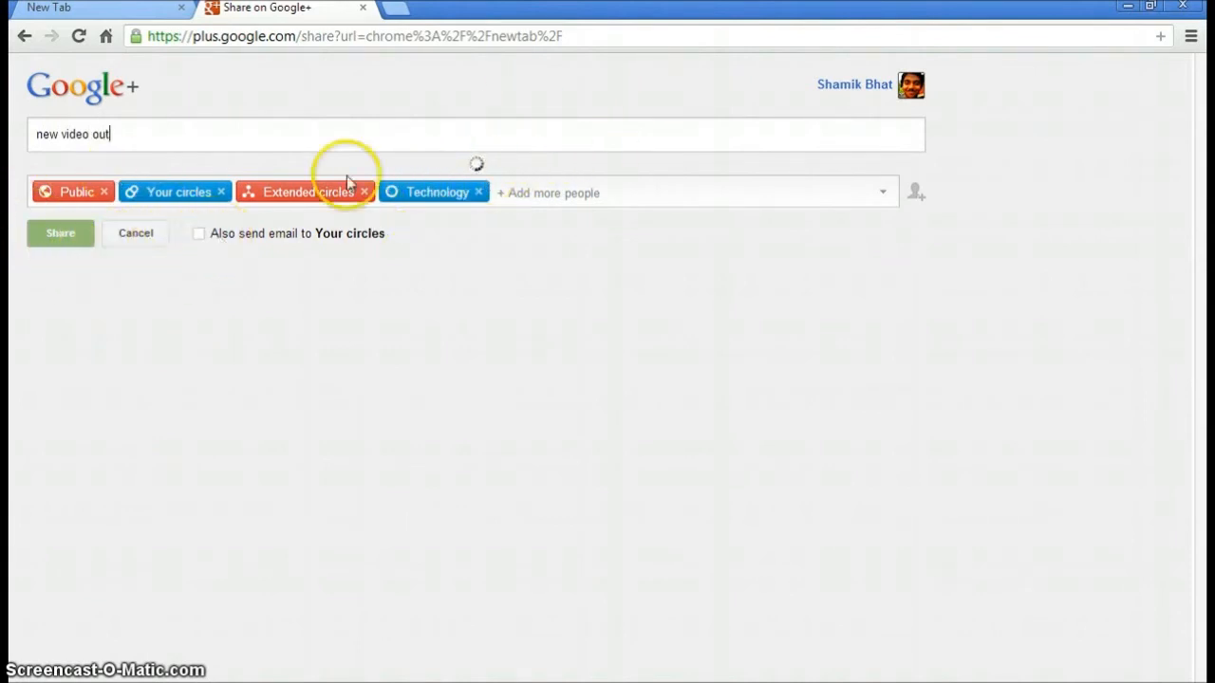
mouse_move(914, 191)
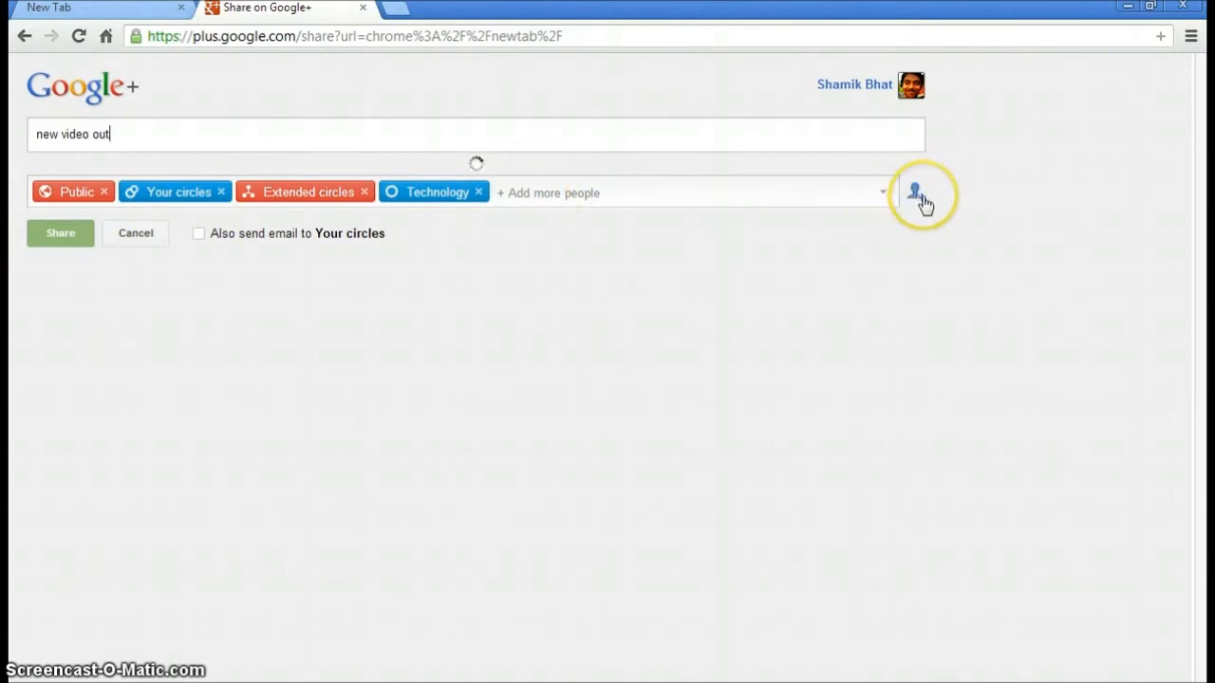
mouse_move(163, 127)
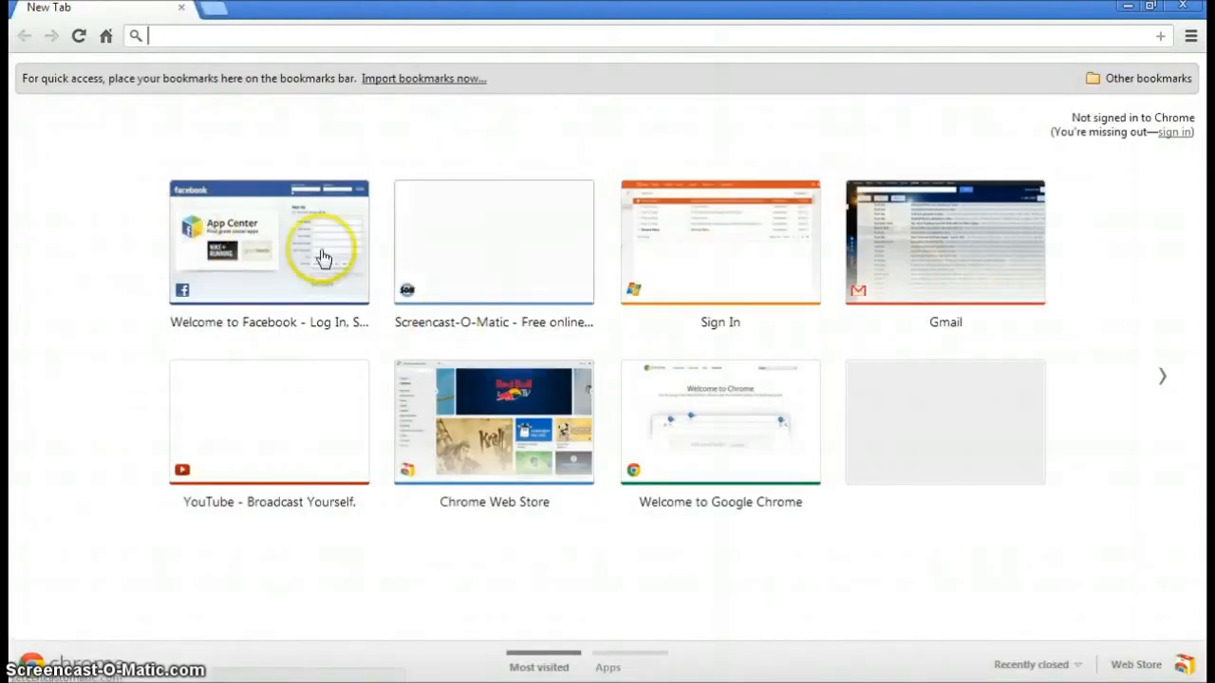
mouse_move(946, 379)
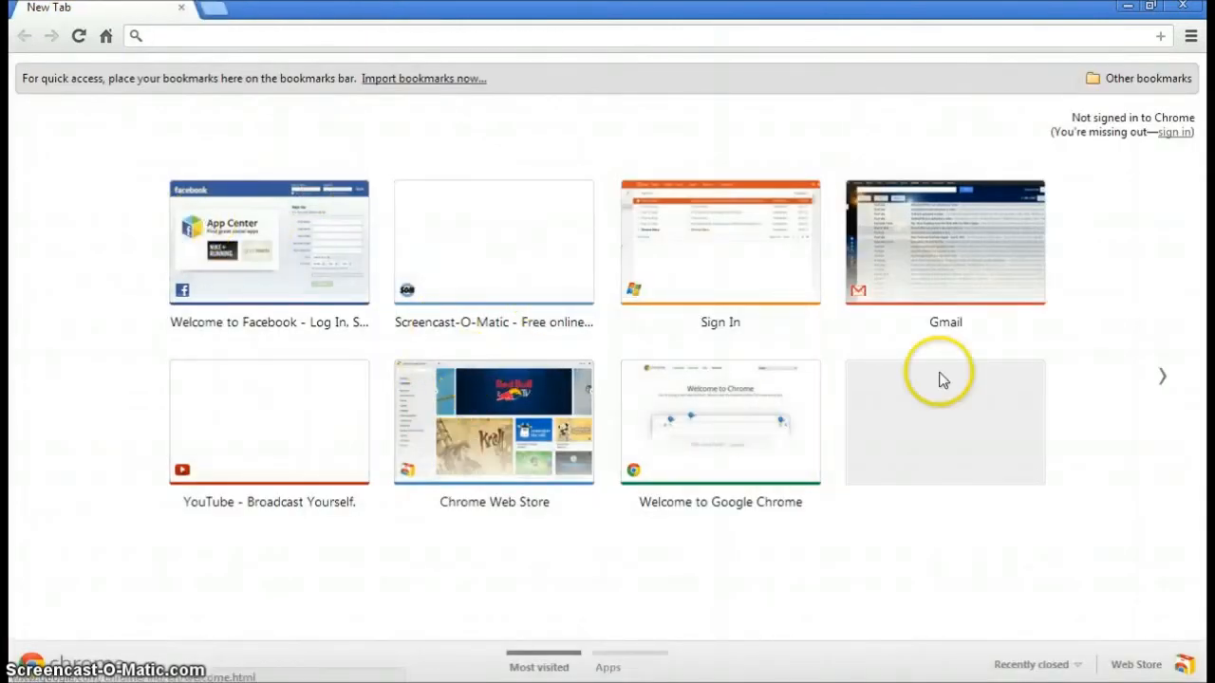
Visit the Welcome to Google Chrome page and bring up its sharing services
left_click(719, 421)
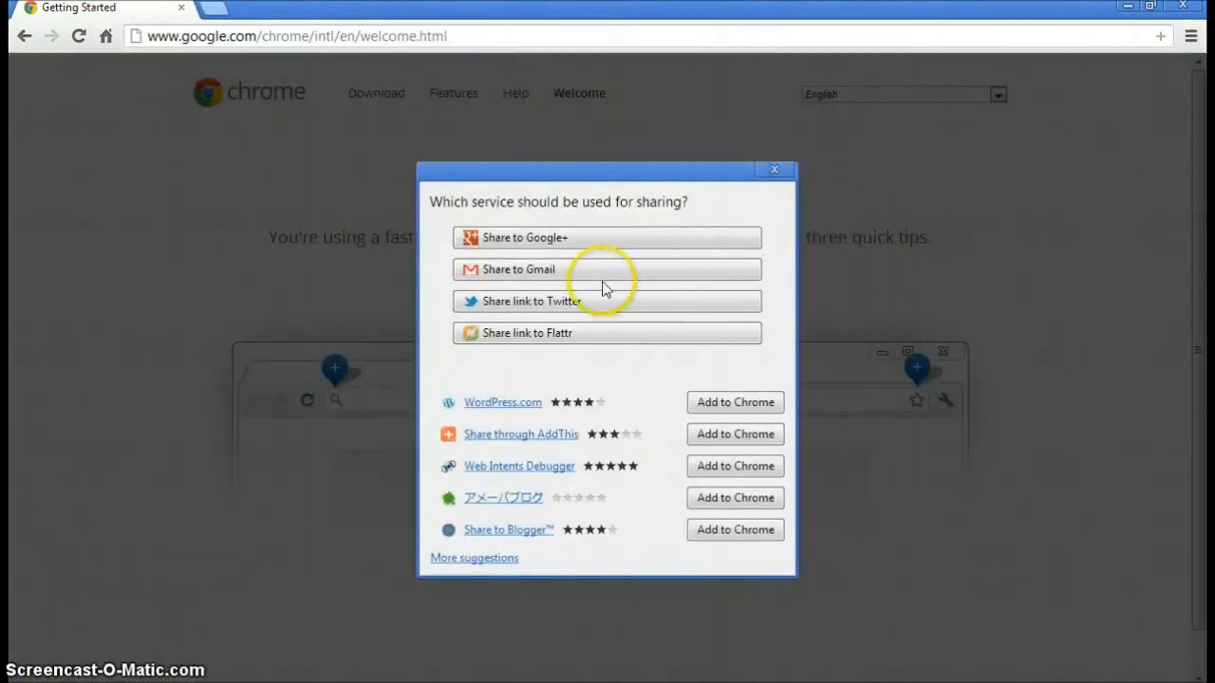
left_click(608, 300)
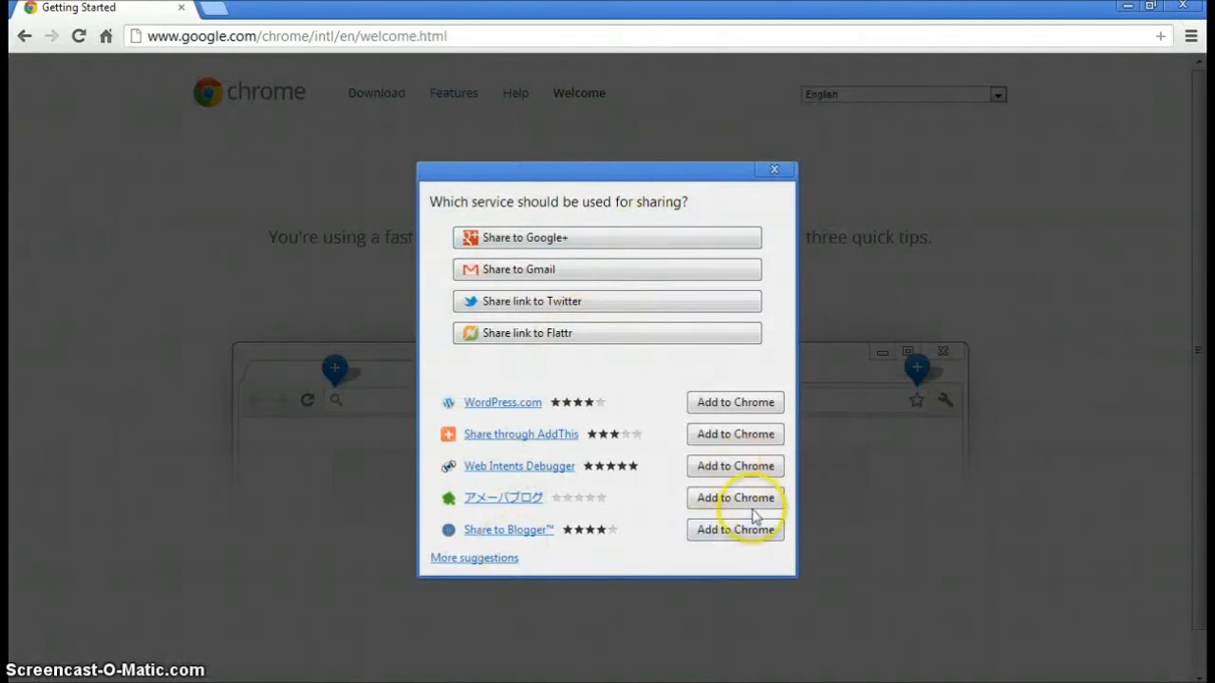
mouse_move(548, 306)
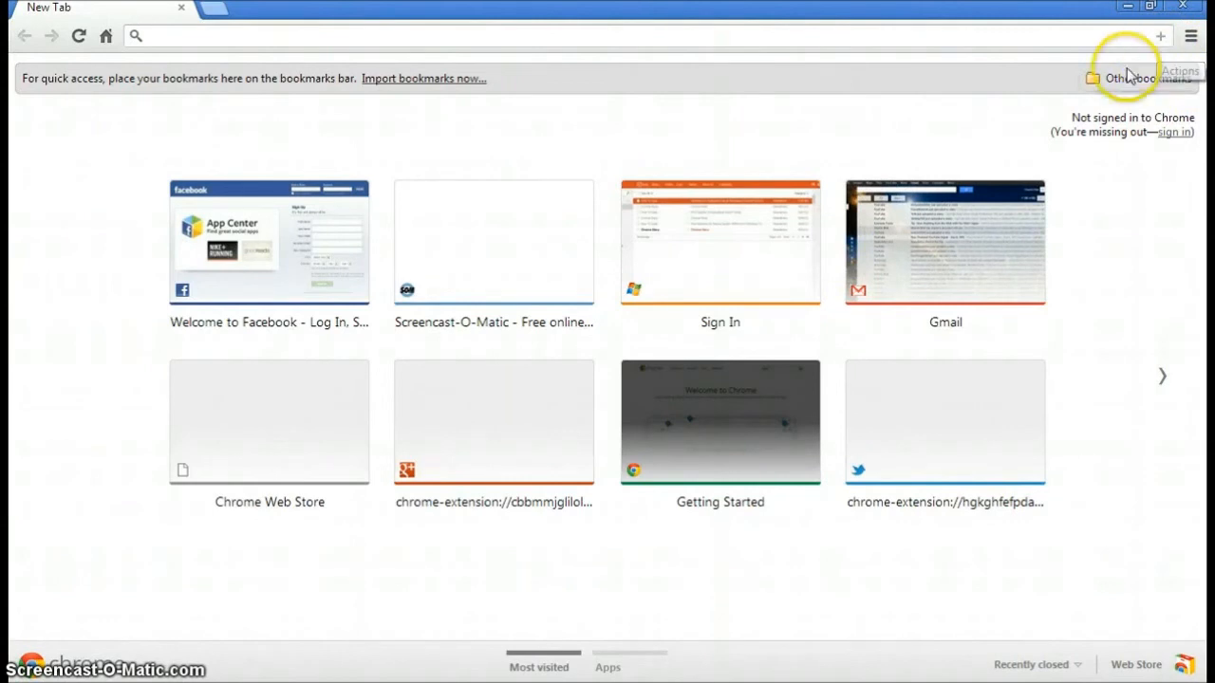
mouse_move(1160, 38)
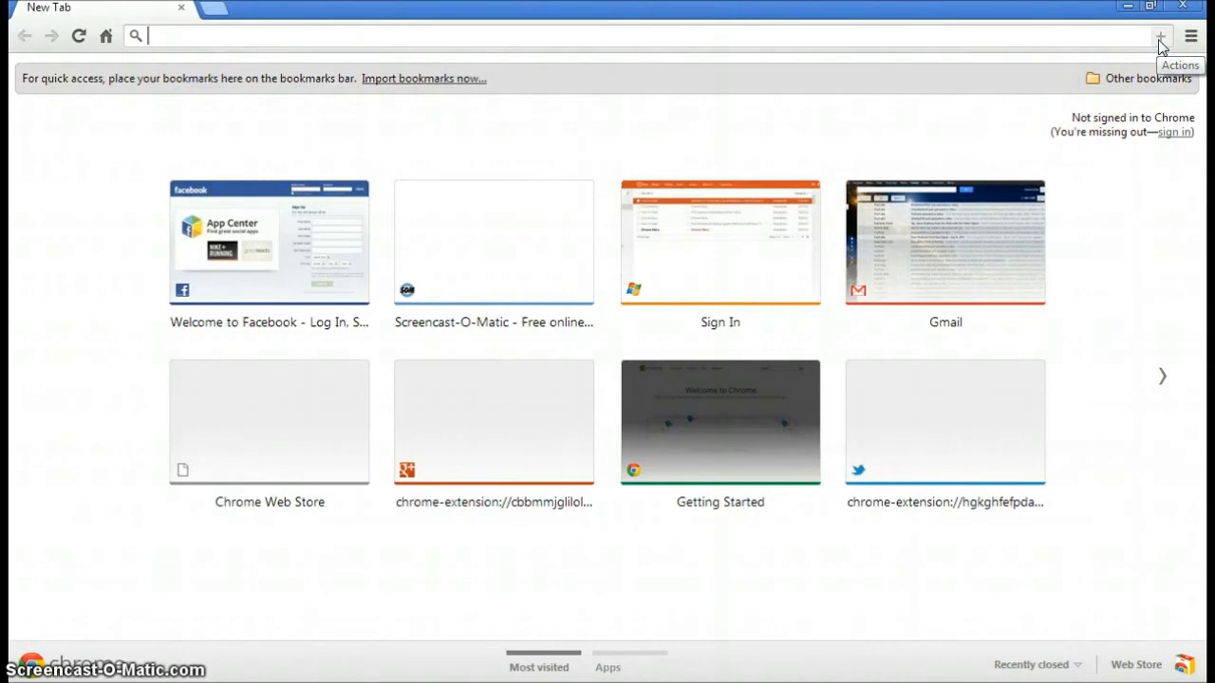
Use the omnibox Actions (+) button to reach Share this page for the New Tab
left_click(1160, 36)
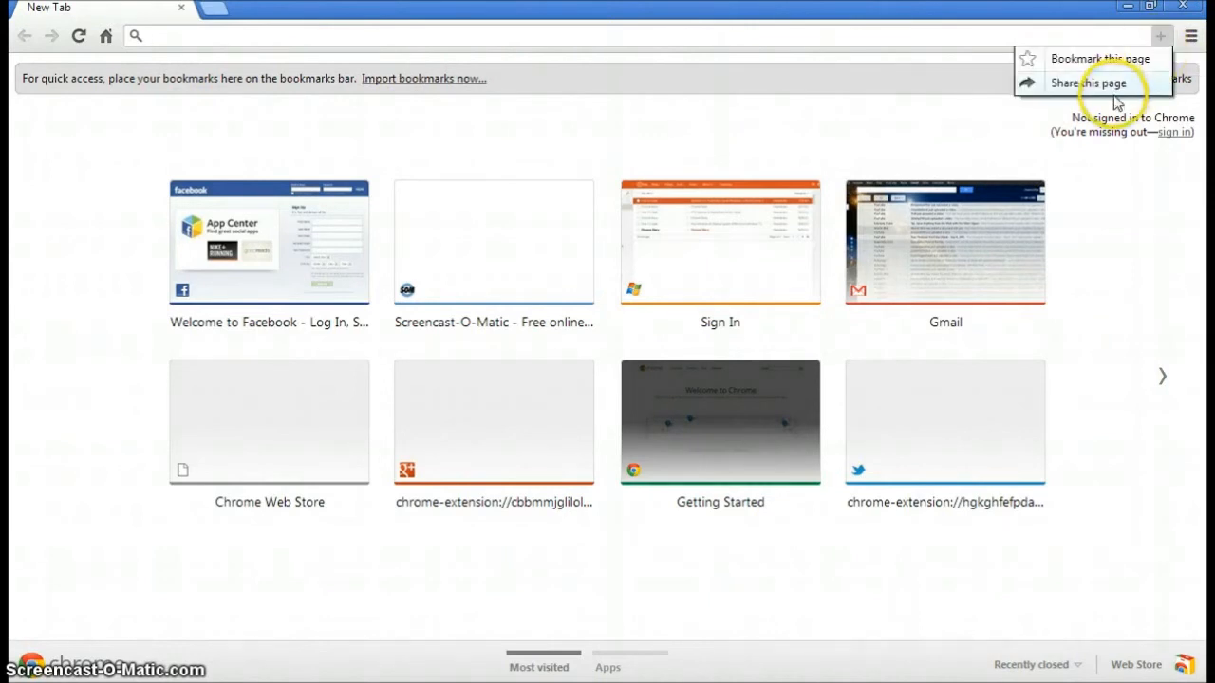
mouse_move(1158, 34)
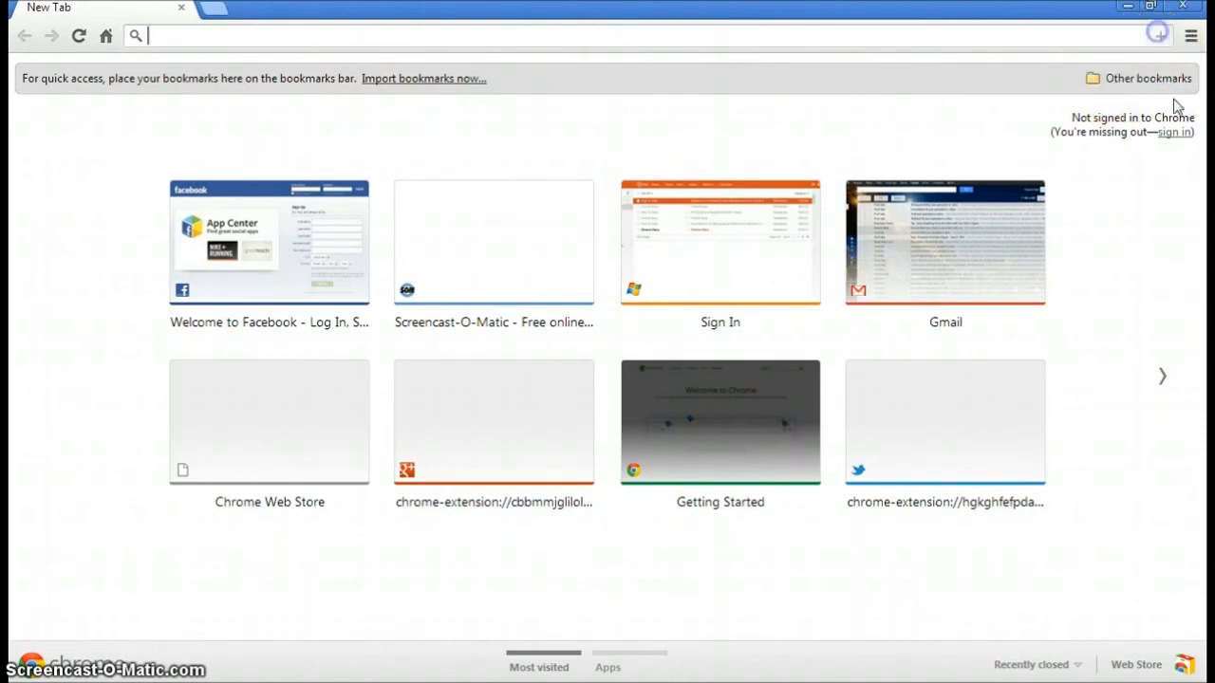
mouse_move(864, 76)
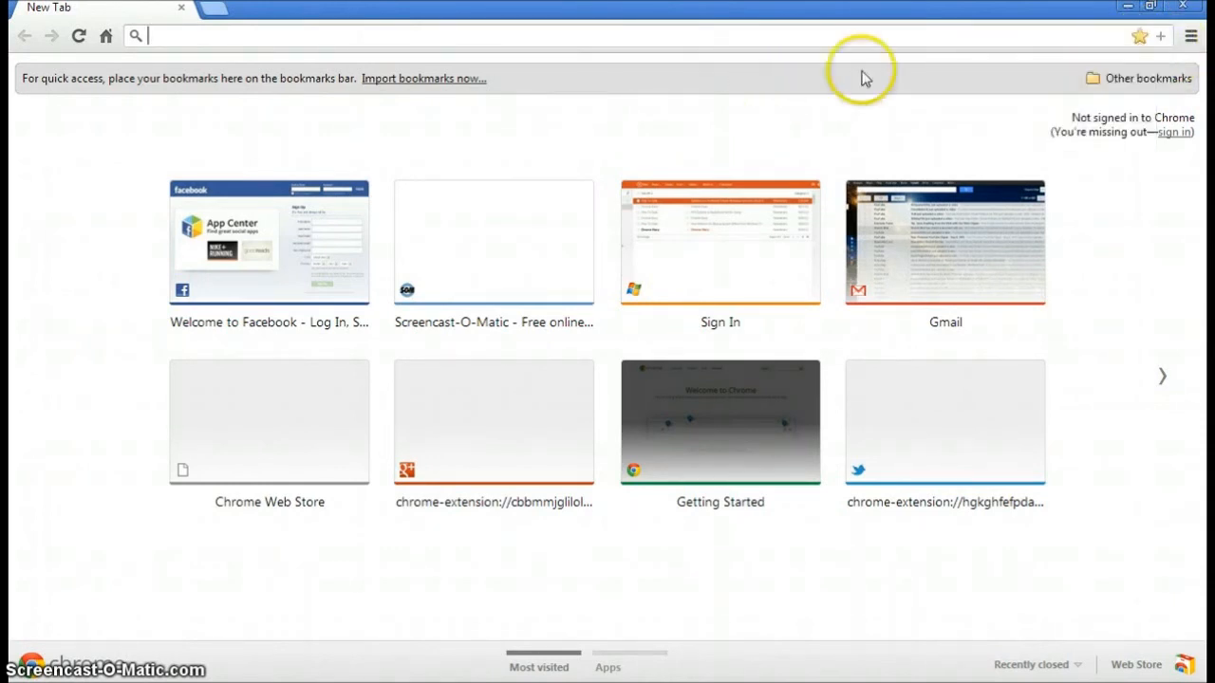
mouse_move(1162, 38)
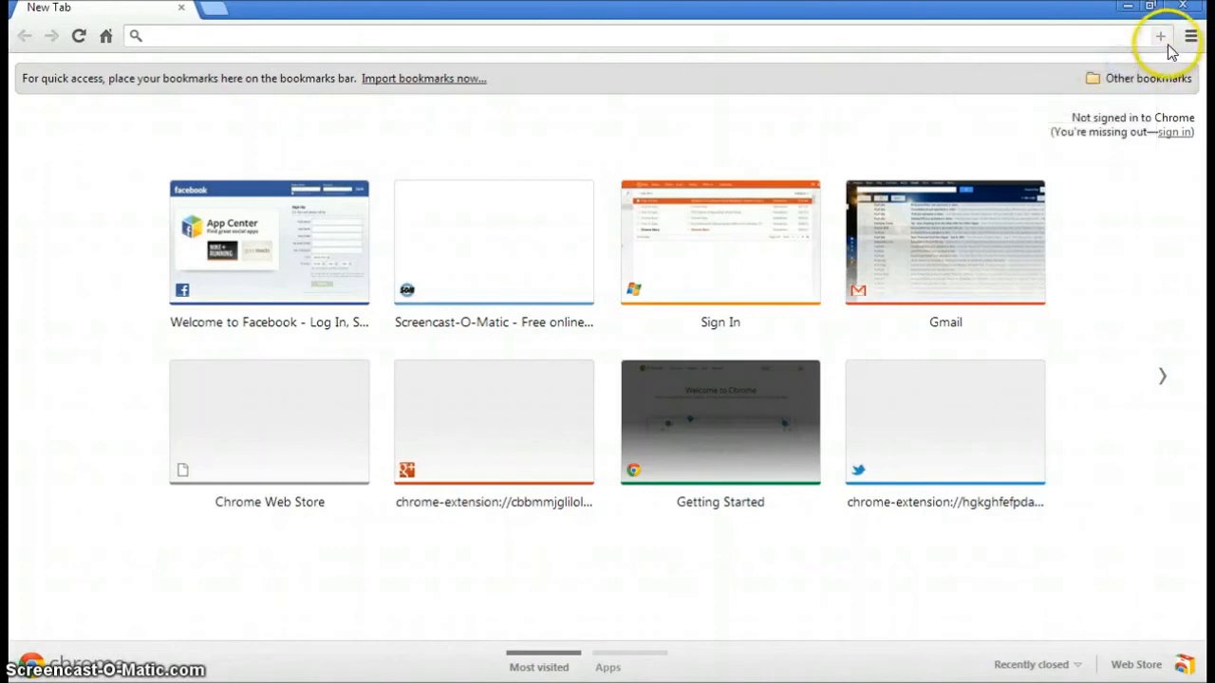
left_click(1160, 36)
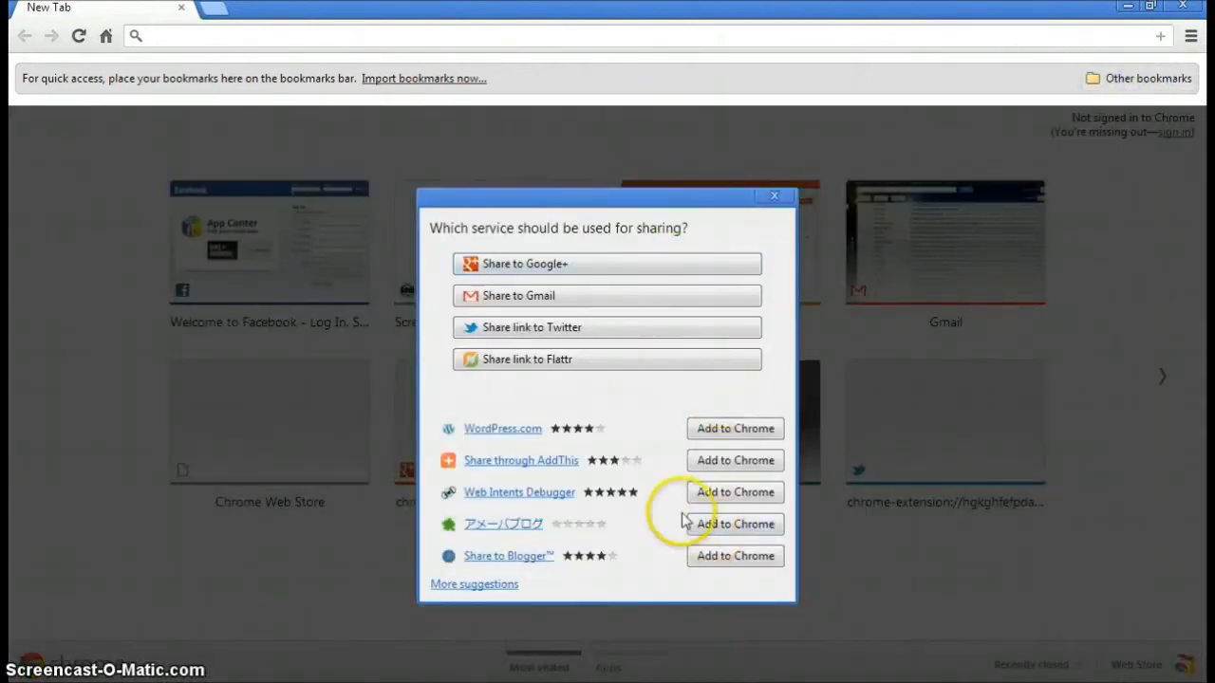
mouse_move(535, 607)
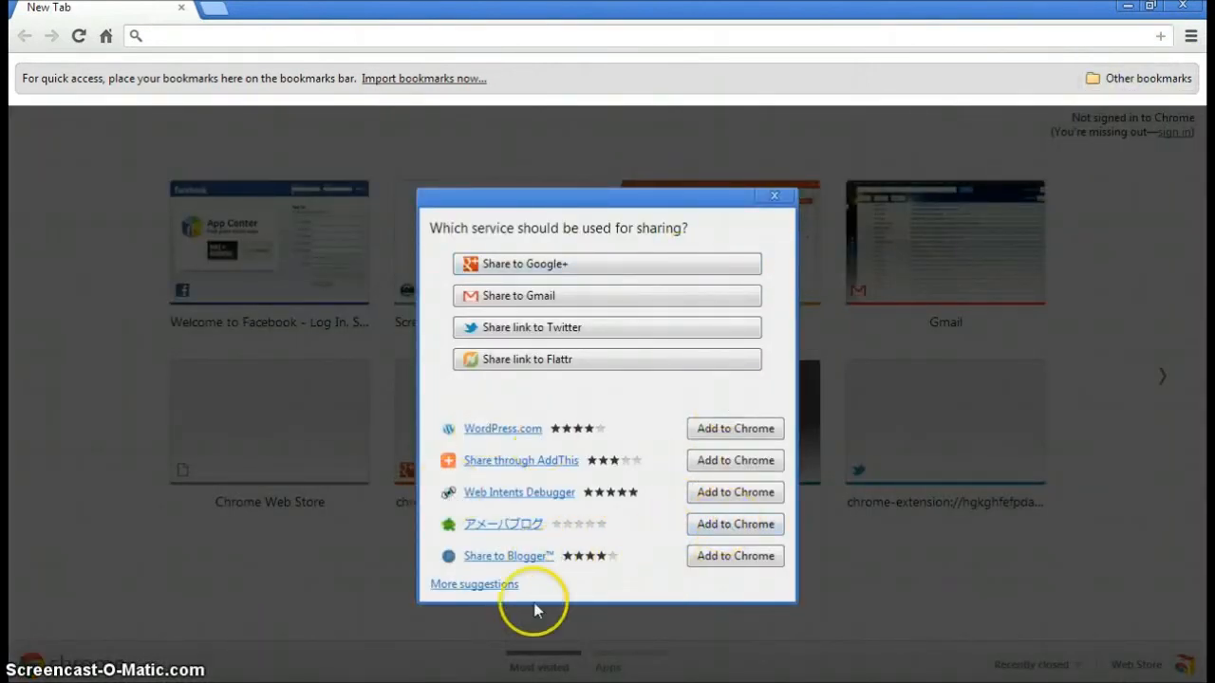
mouse_move(759, 420)
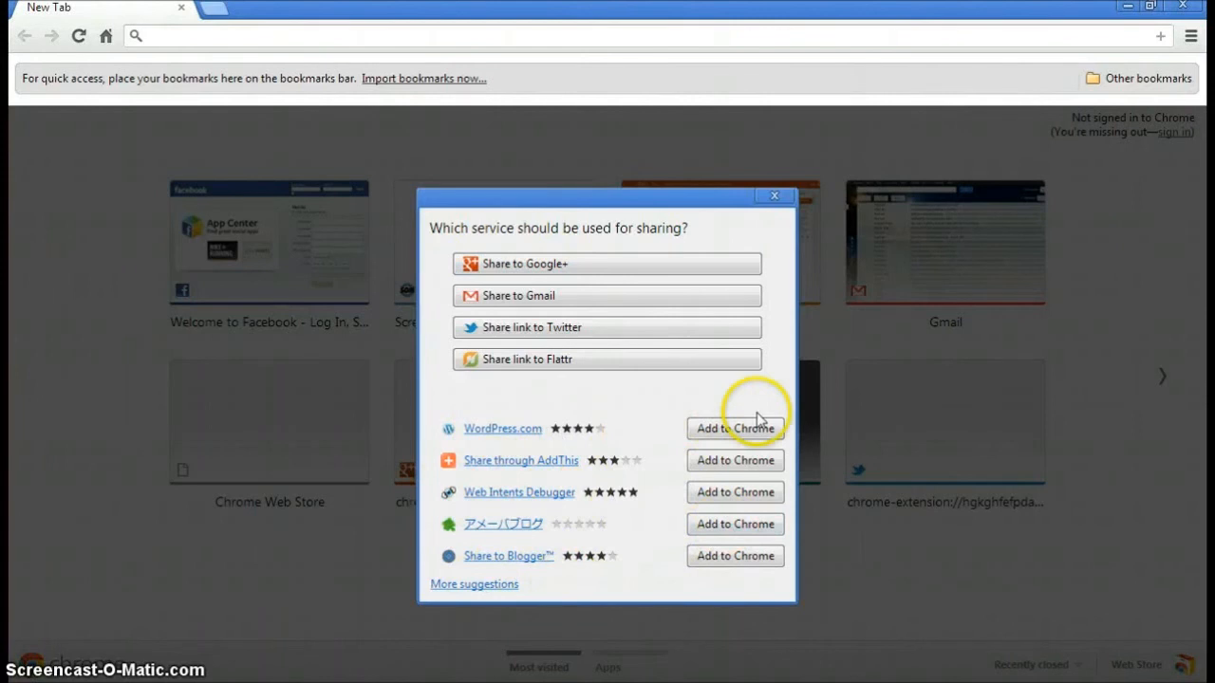
Add WordPress.com to Chrome and confirm it in the Confirm New App dialog
left_click(735, 429)
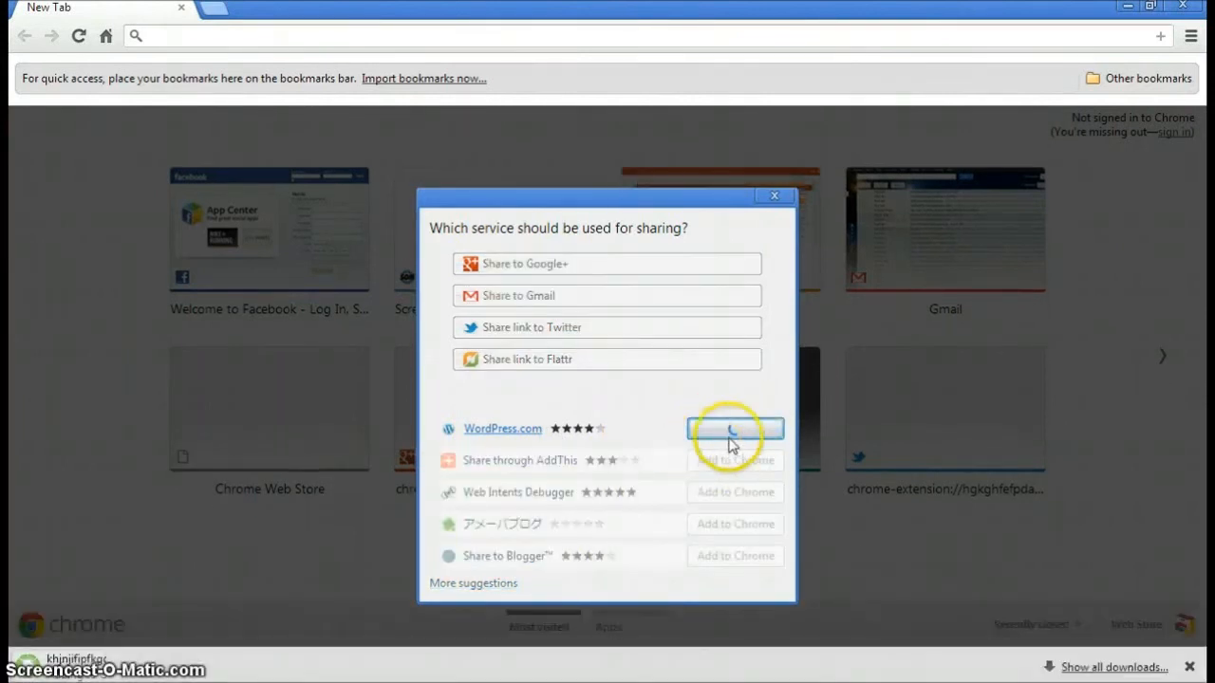
left_click(736, 429)
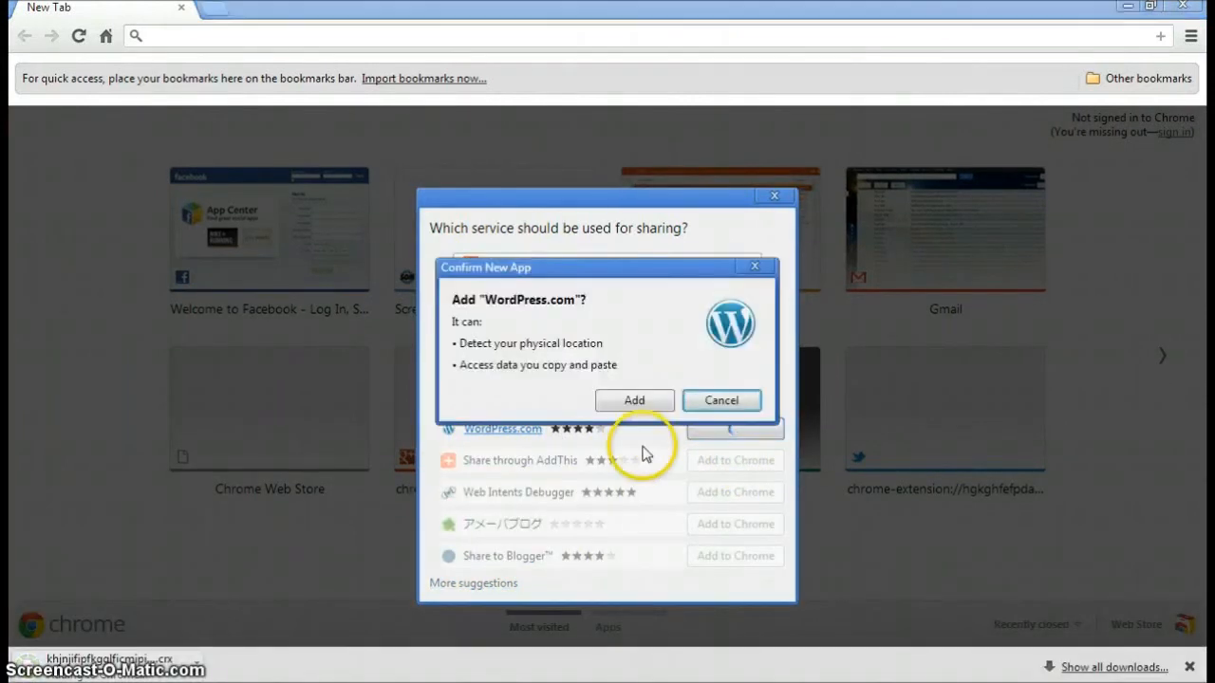
left_click(634, 398)
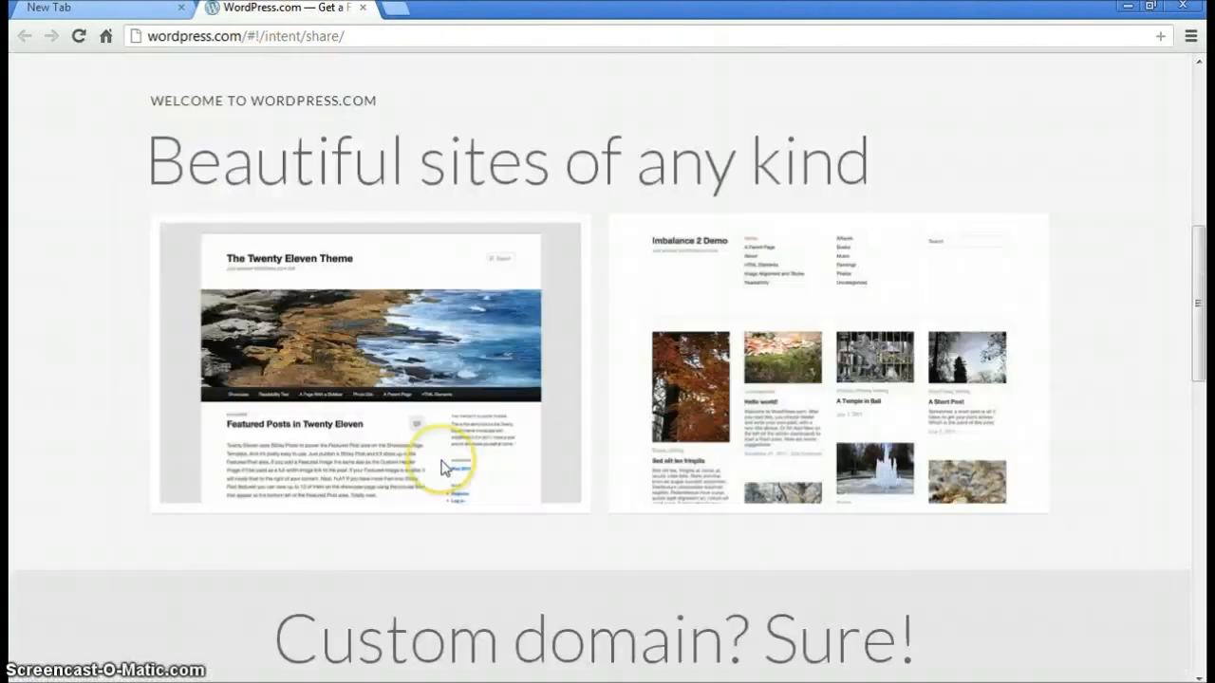
scroll("up", 3)
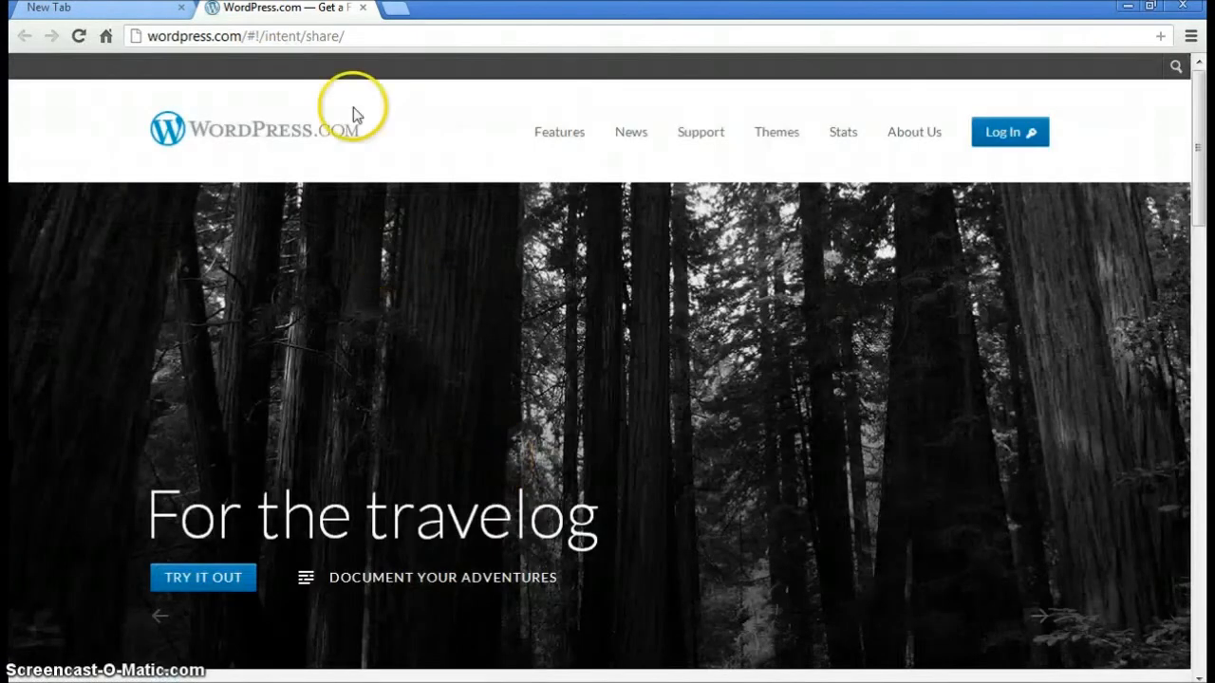
left_click(362, 8)
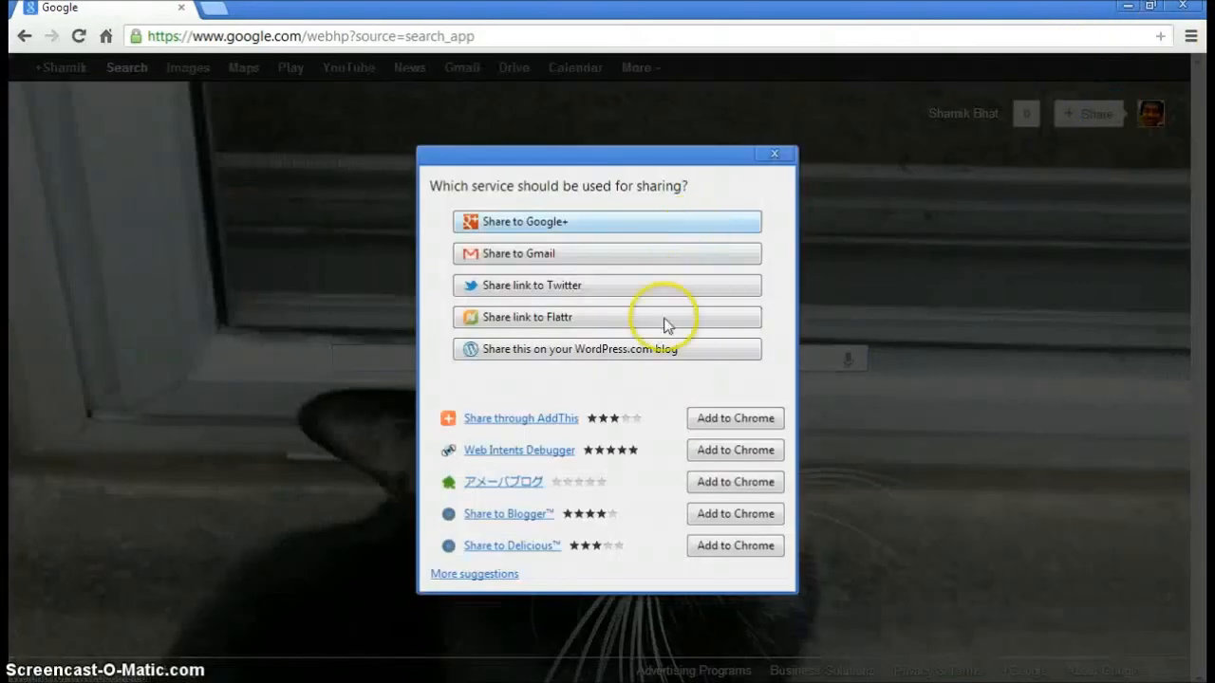
Share via 'Share this on your WordPress.com blog', close the Google tab, and show Apps
left_click(607, 349)
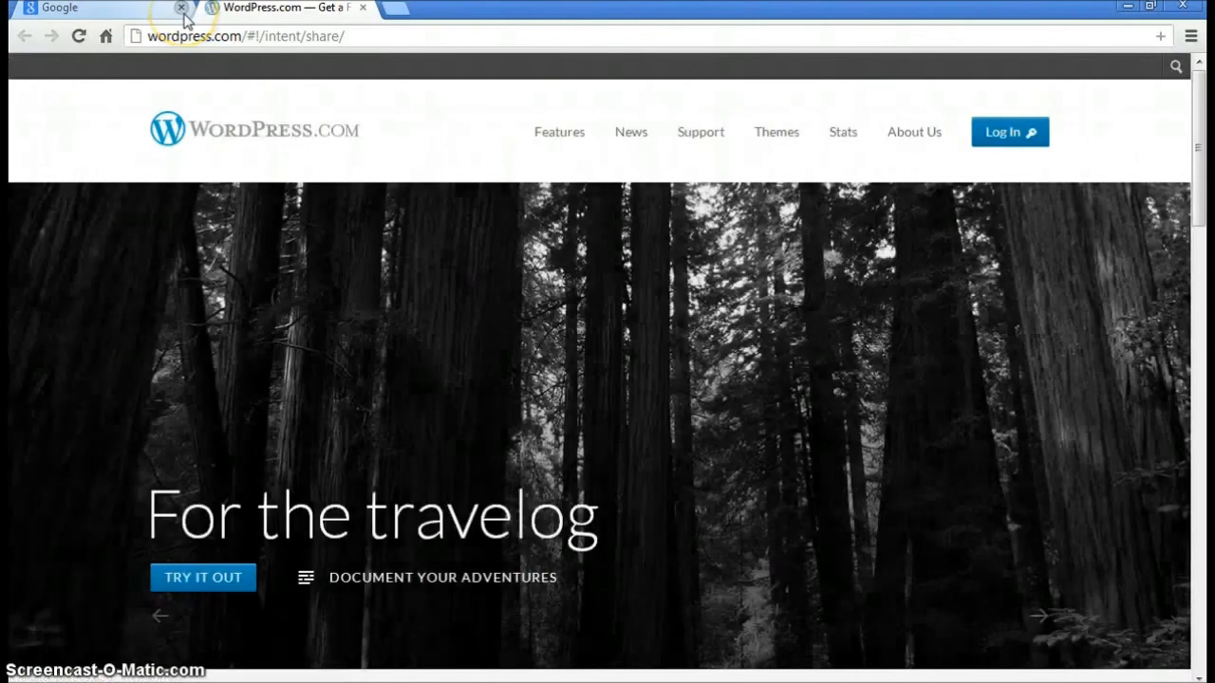
left_click(180, 8)
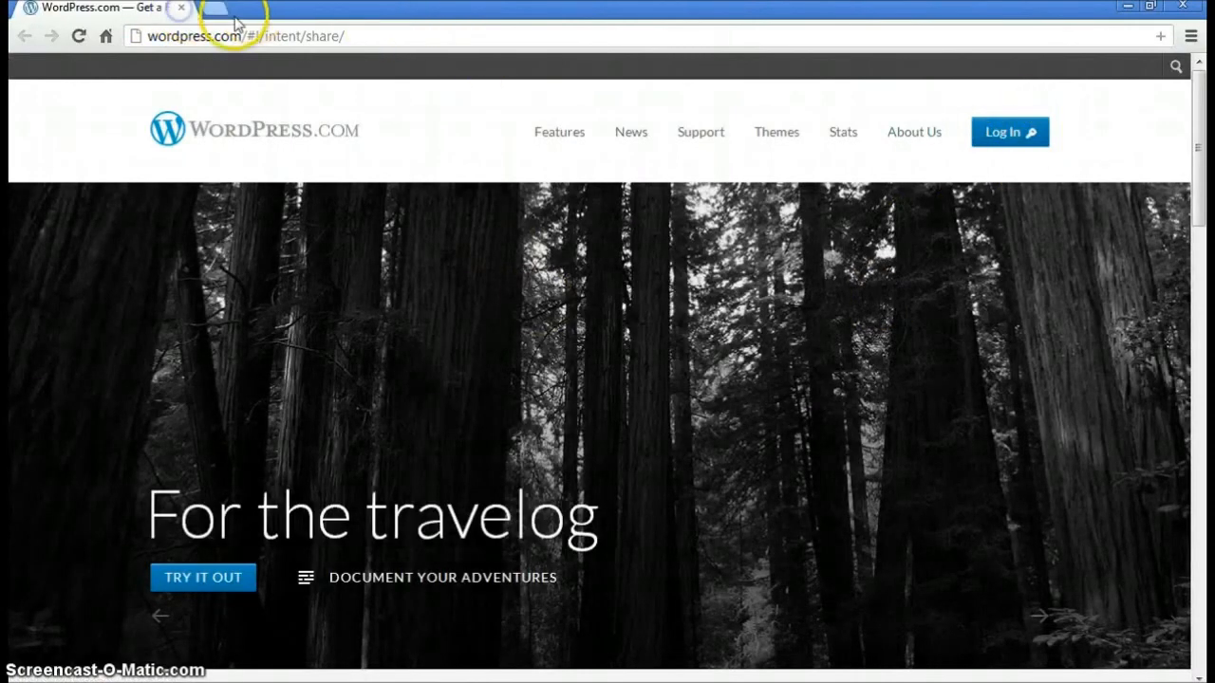
left_click(1160, 36)
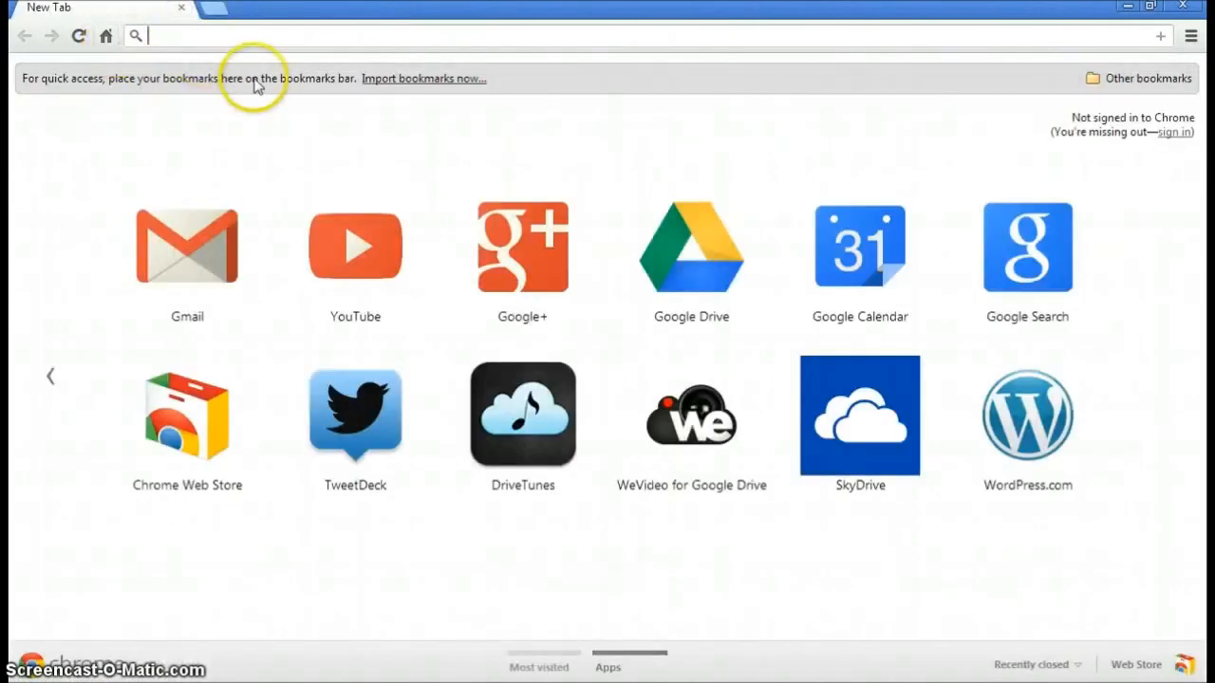
mouse_move(524, 484)
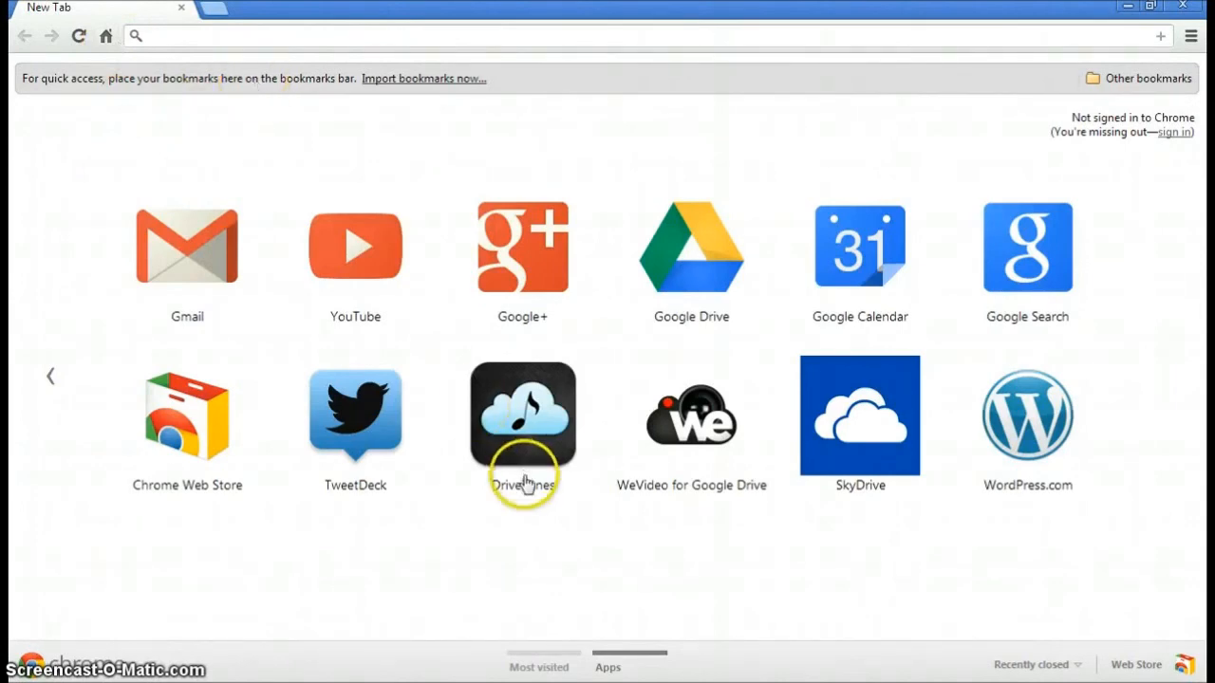